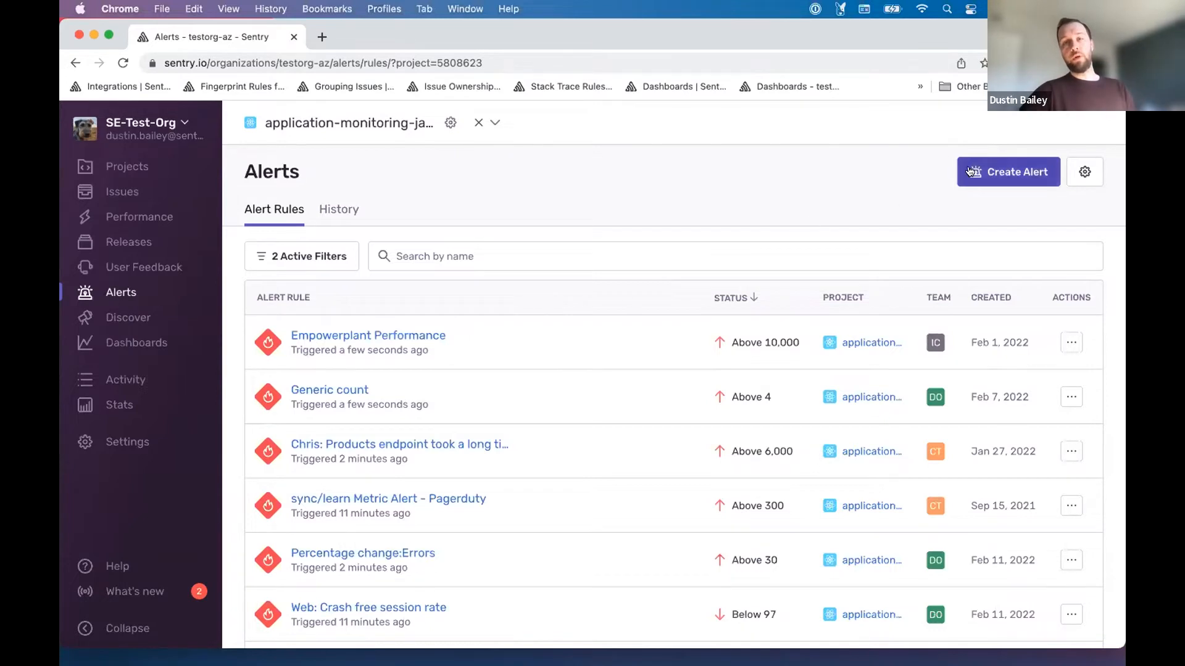
Step: Begin a new alert rule from the Alerts page so the creation wizard appears
click(1008, 171)
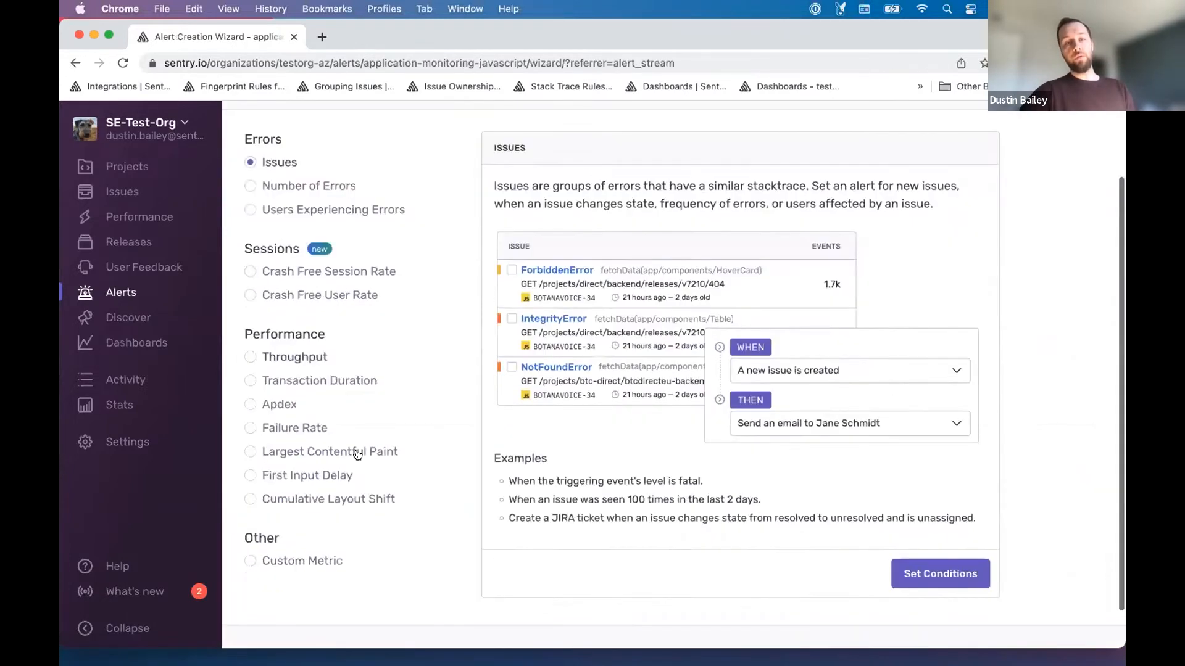
scroll(down, 3)
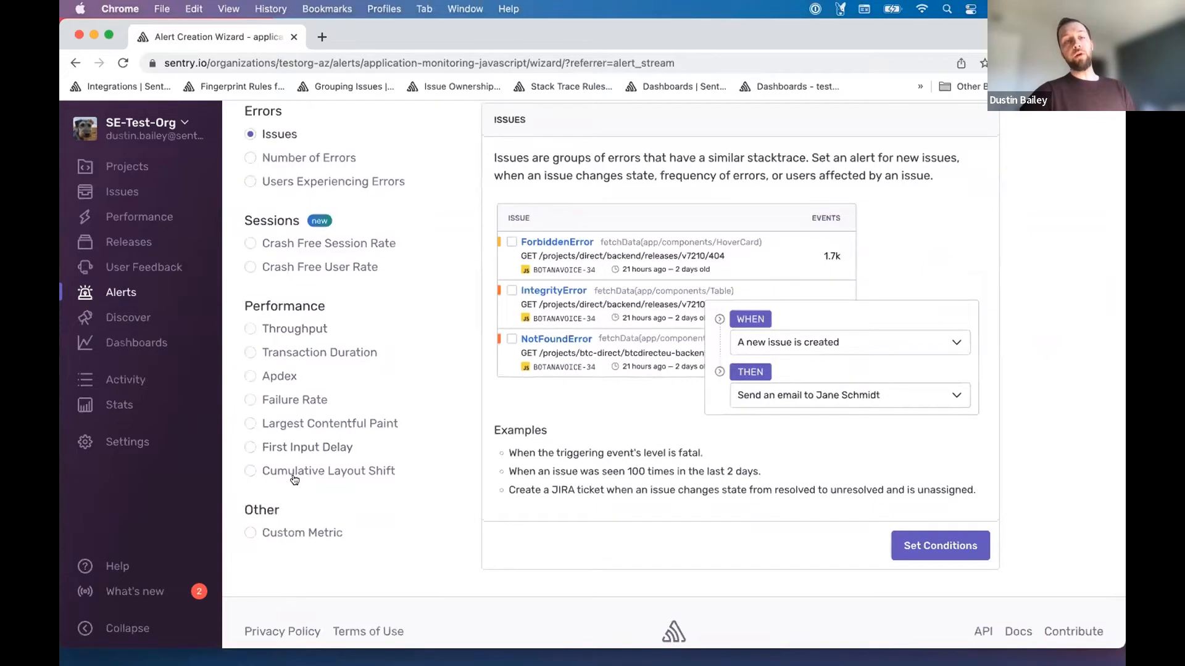
mouse_move(250, 315)
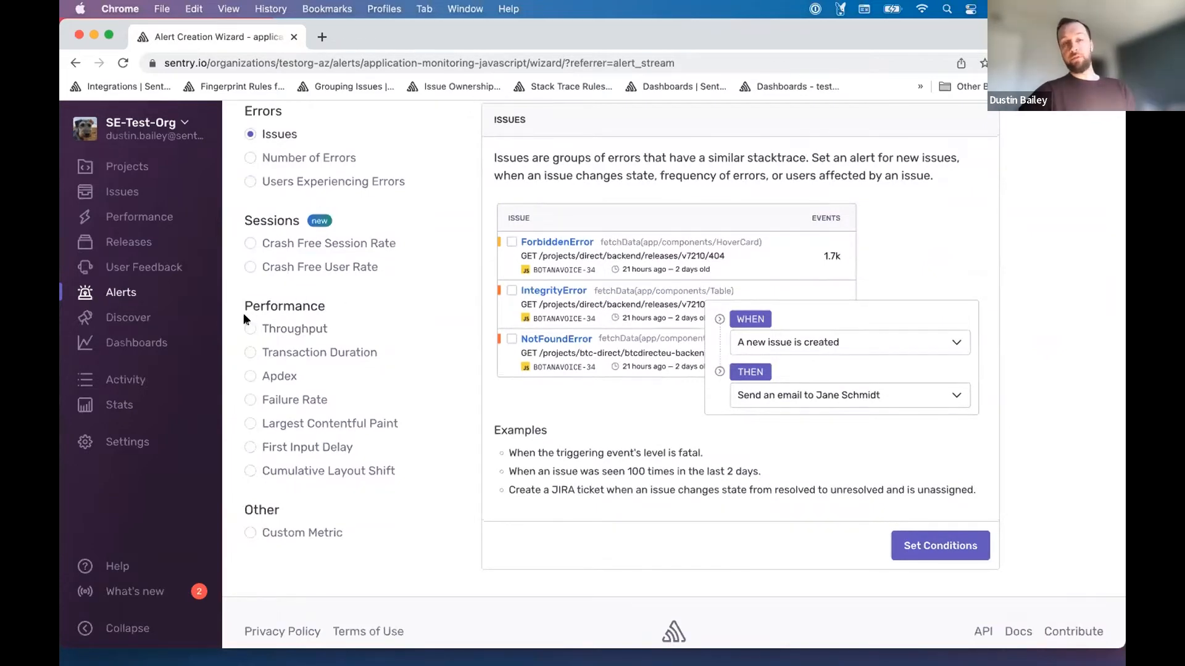
mouse_move(245, 384)
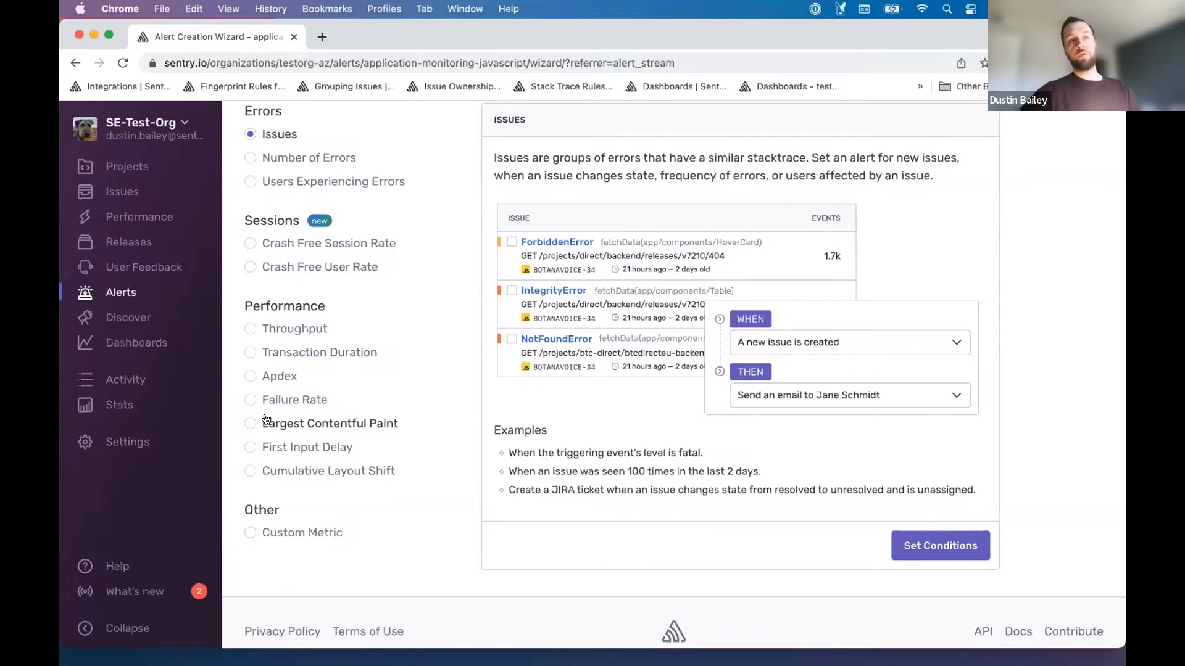
mouse_move(332, 353)
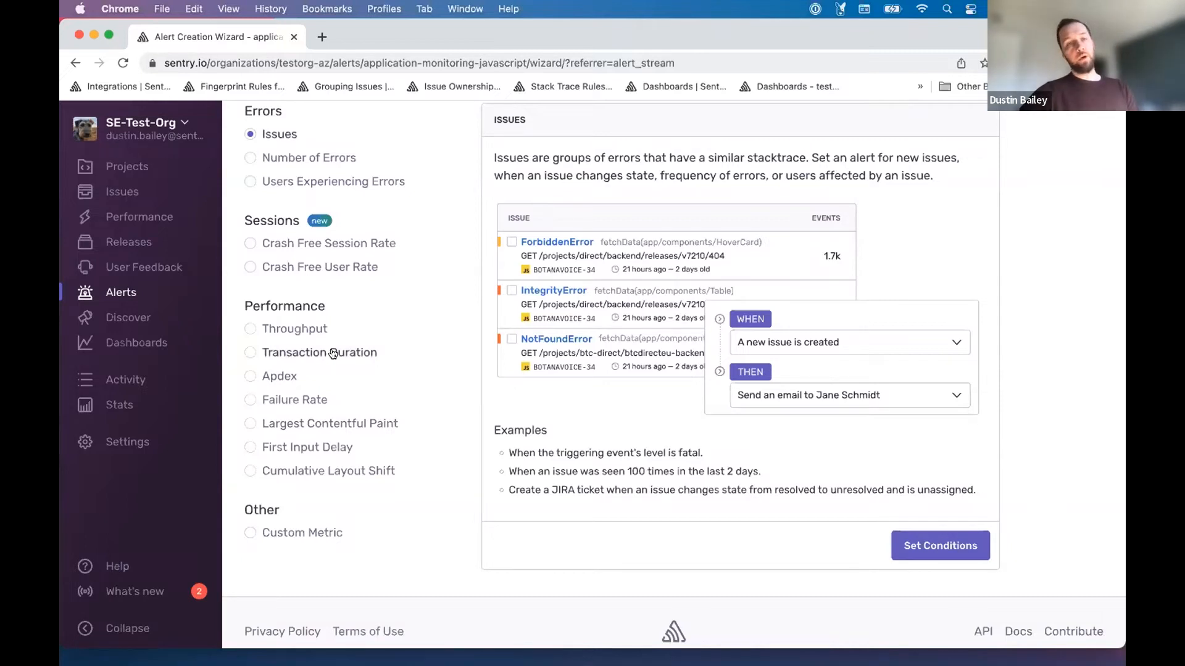
mouse_move(287, 332)
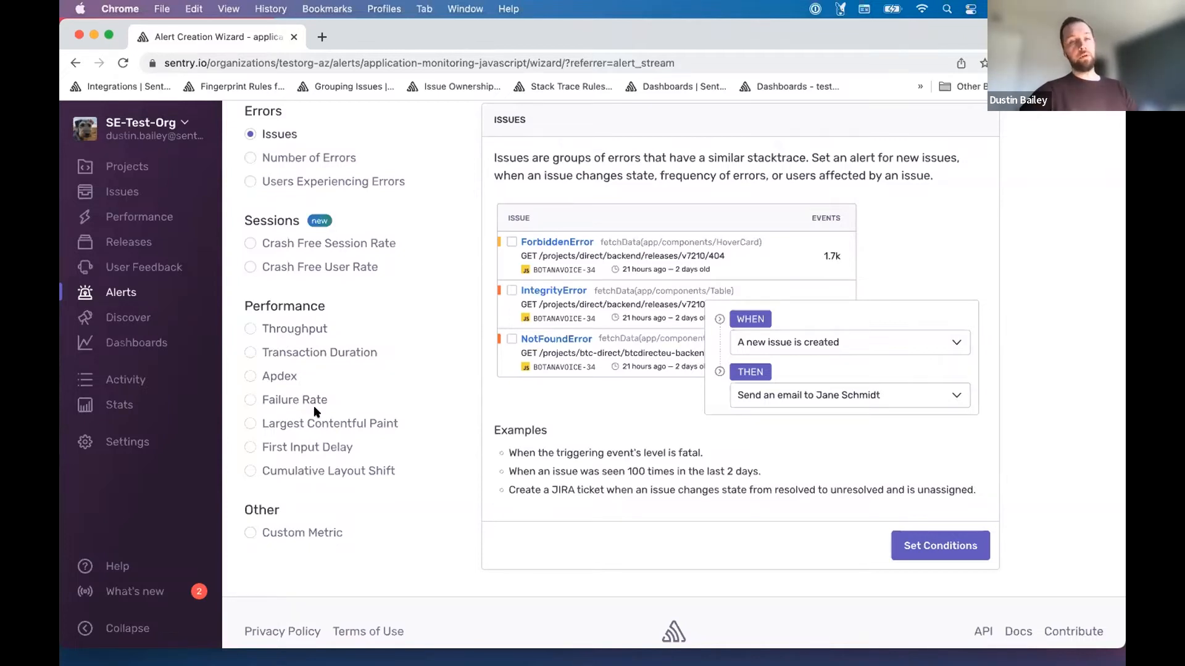
mouse_move(285, 426)
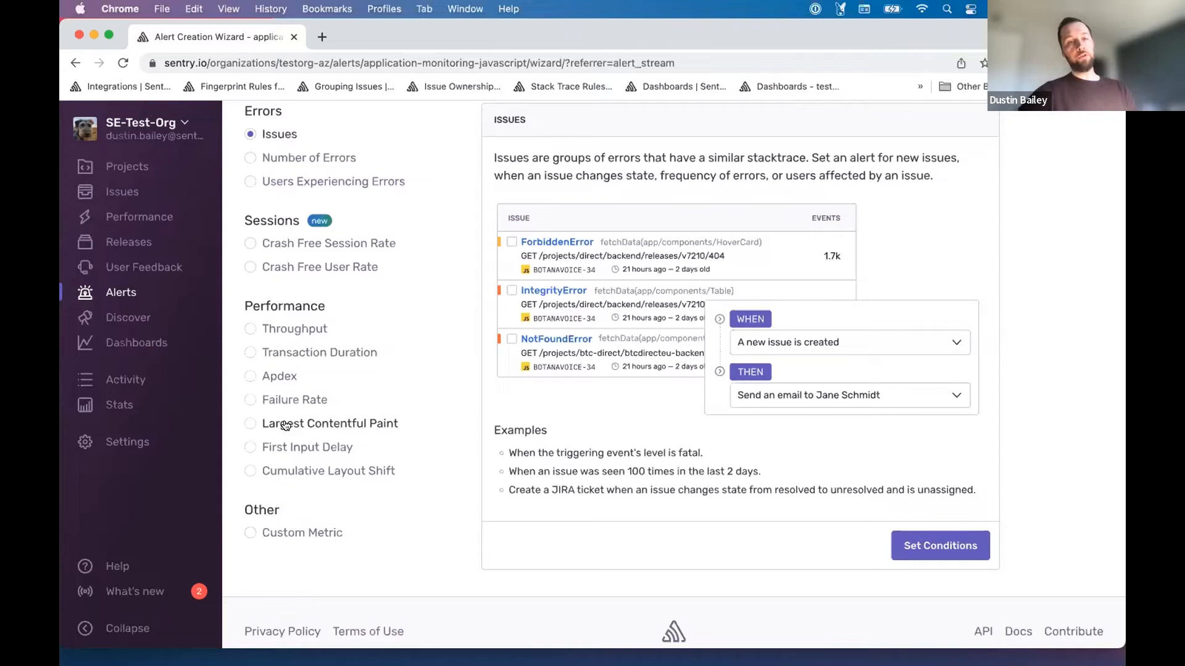
click(249, 423)
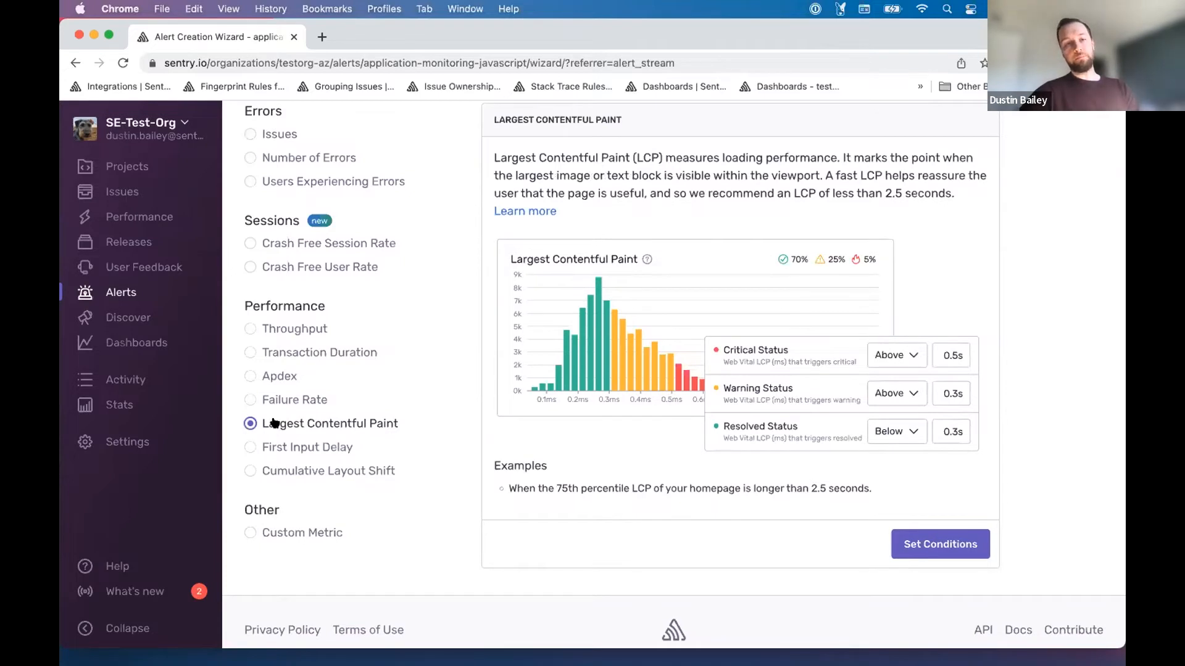
mouse_move(398, 430)
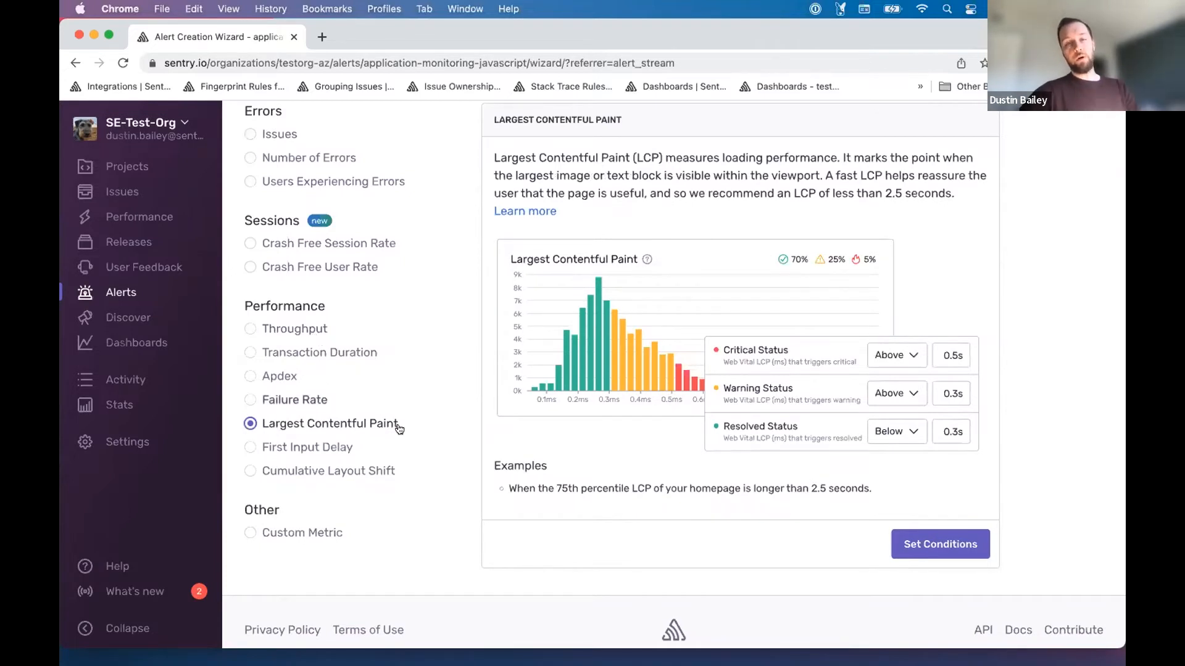
mouse_move(926, 547)
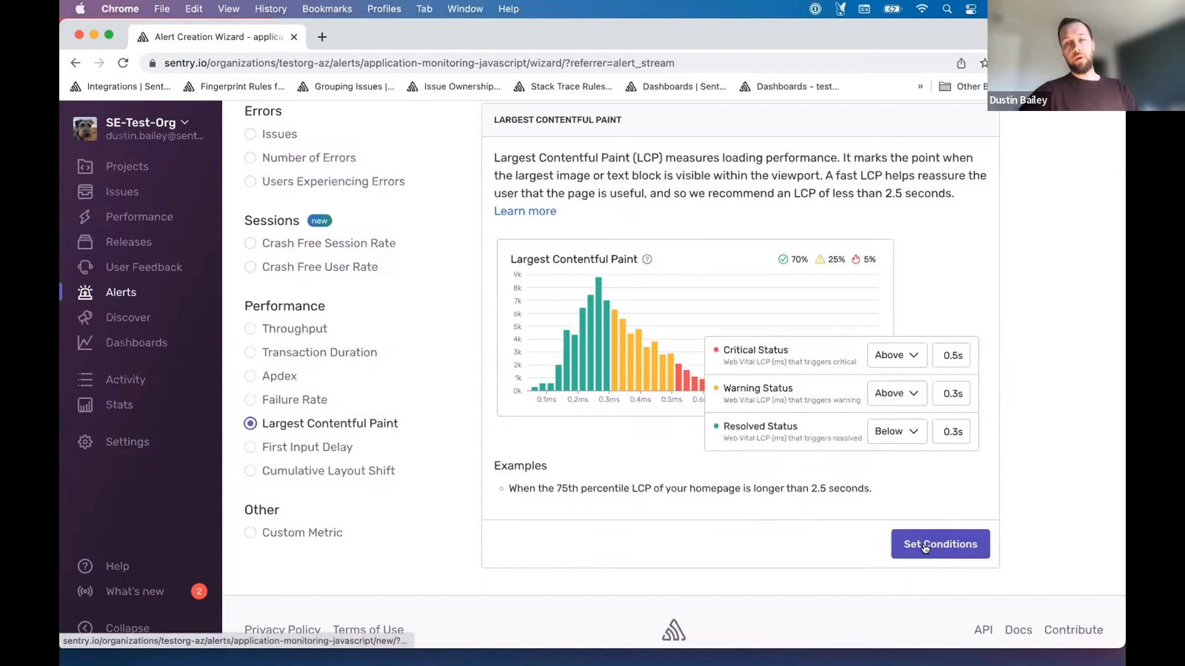
Step: Proceed to Set Conditions for the Largest Contentful Paint alert
click(940, 544)
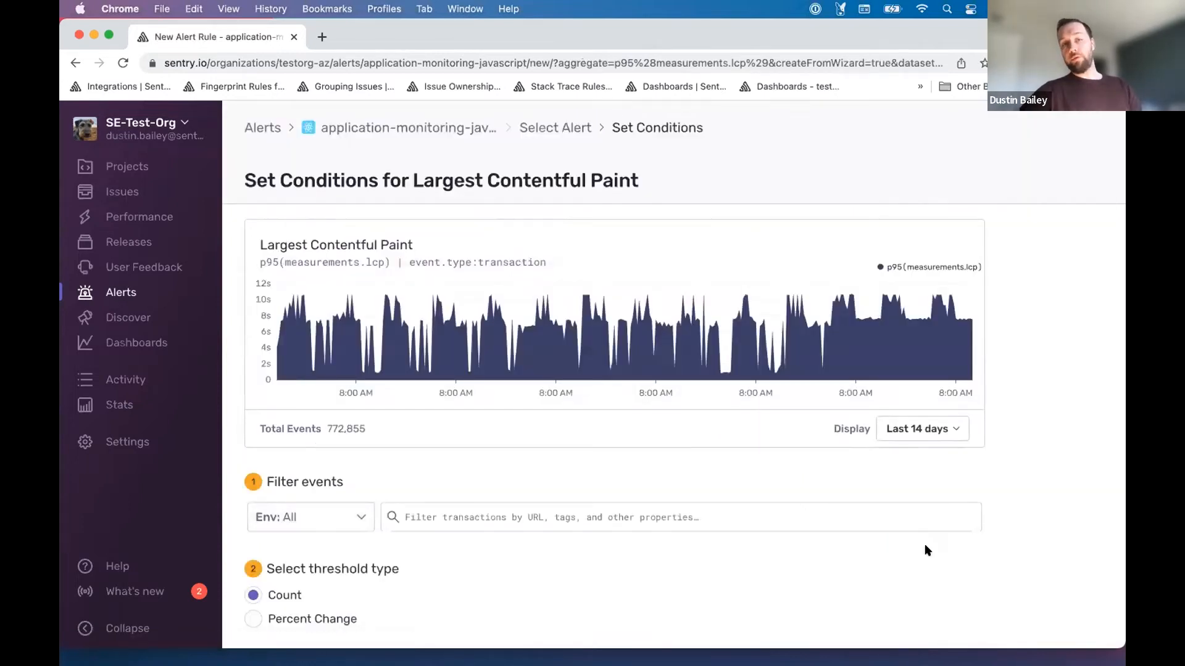
mouse_move(741, 496)
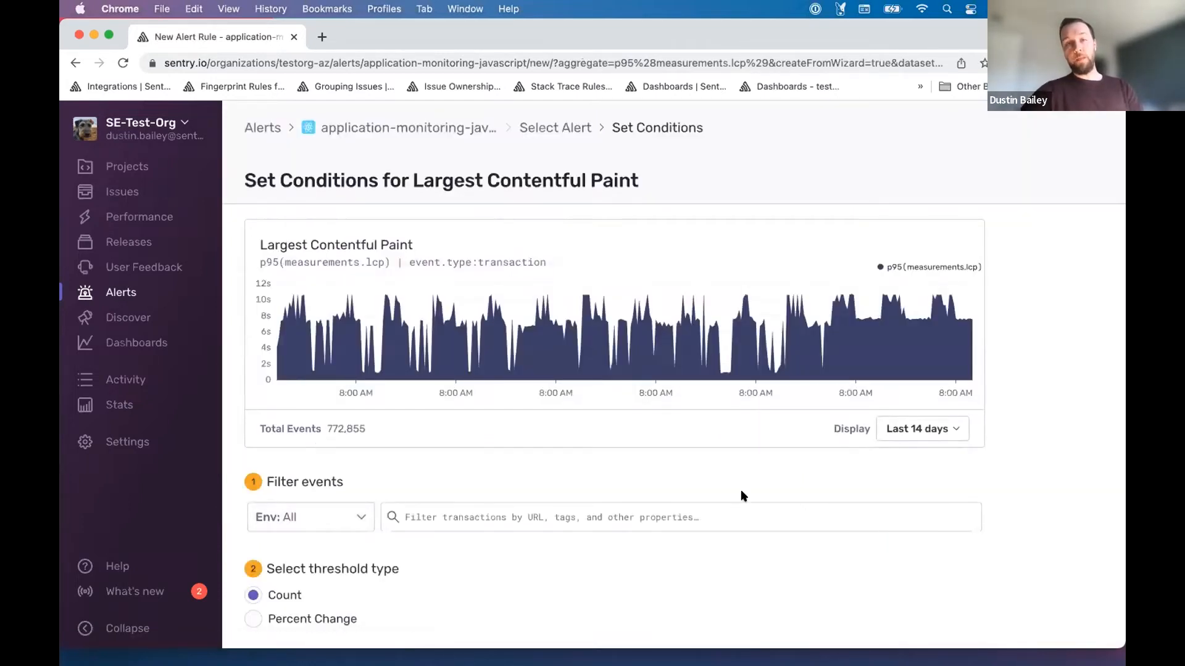
Step: Filter the alert's events to the production environment
click(309, 517)
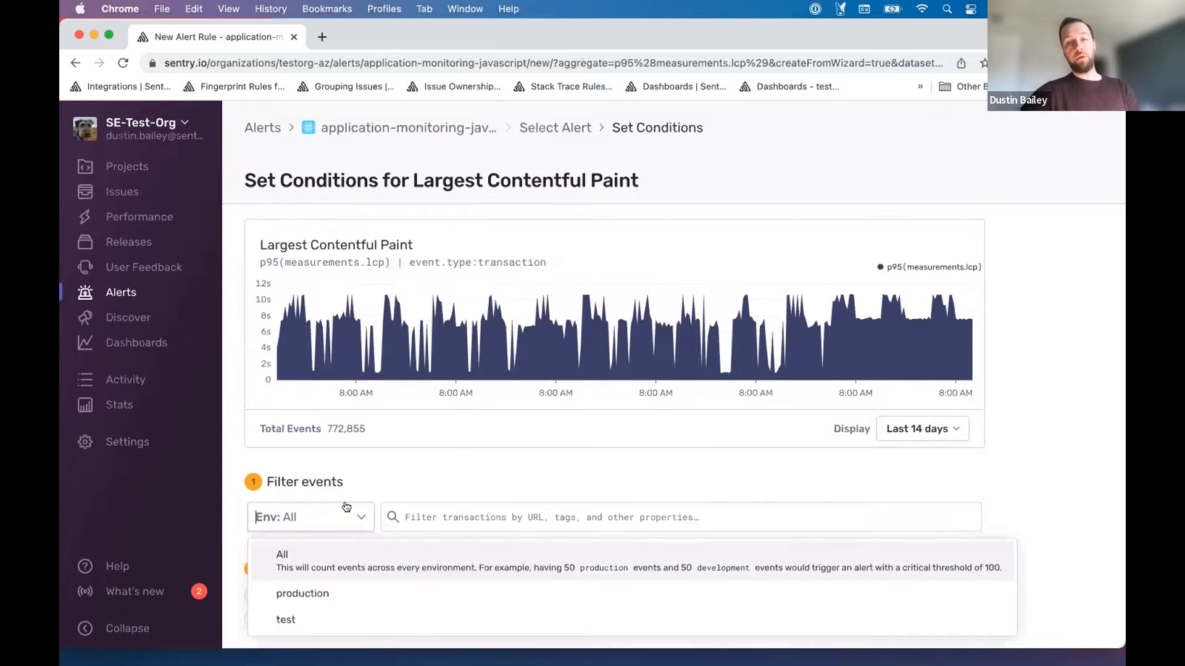
click(302, 593)
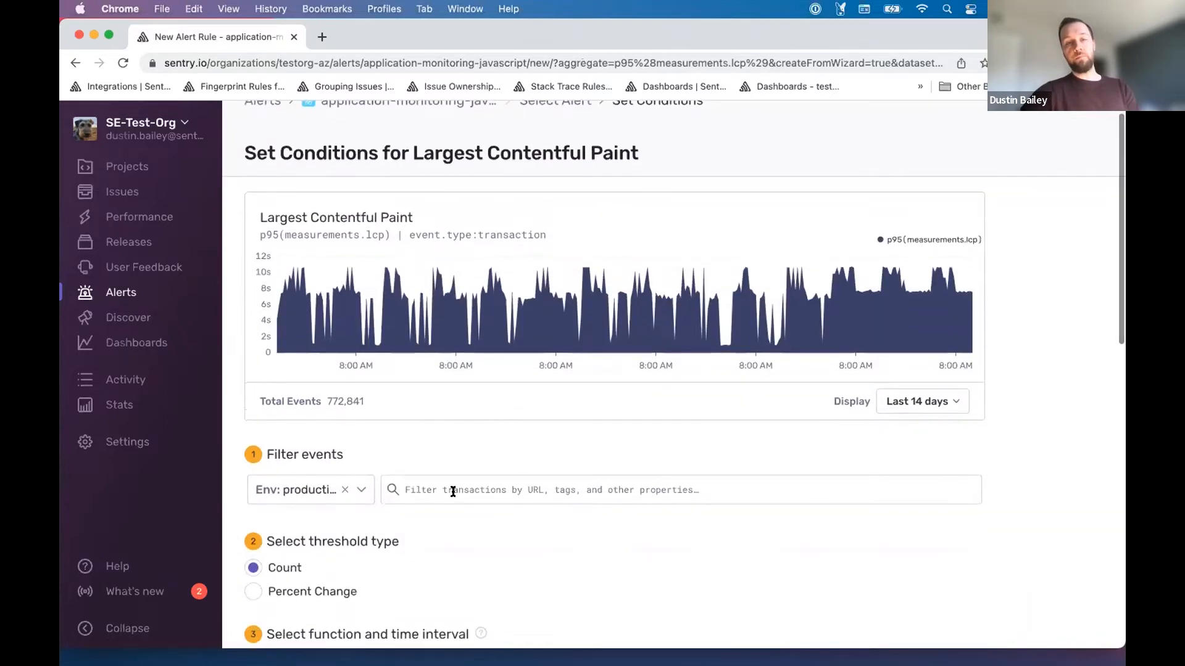
Step: Add the event filter transaction:/products using the search suggestions
text(tran)
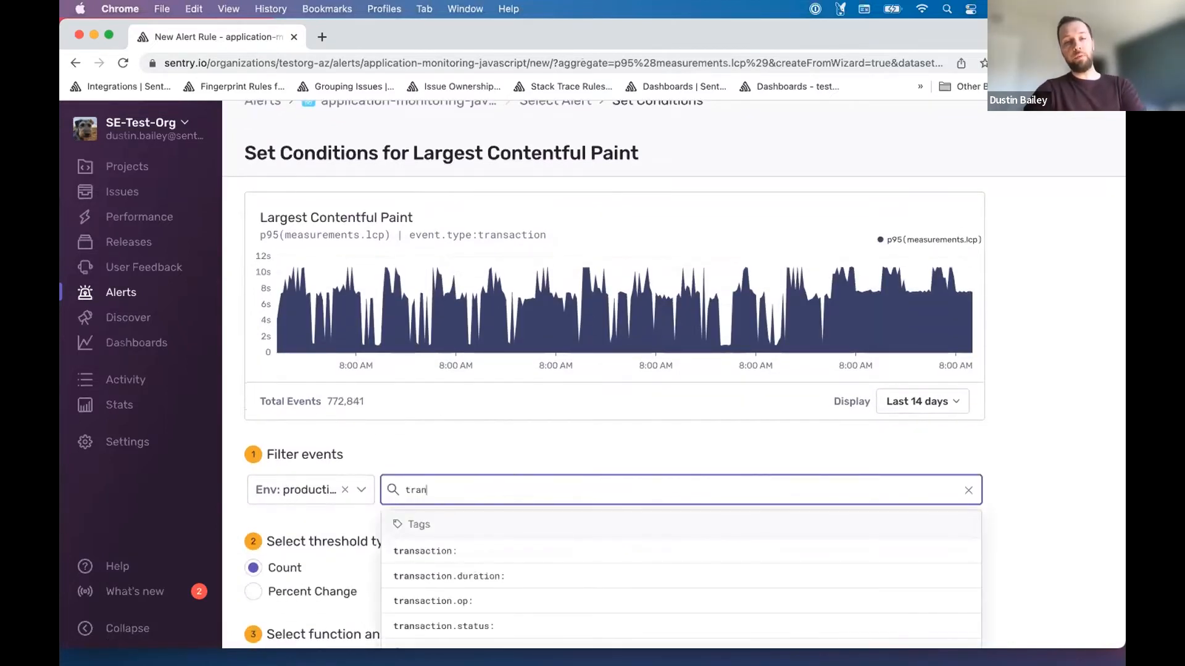
click(425, 550)
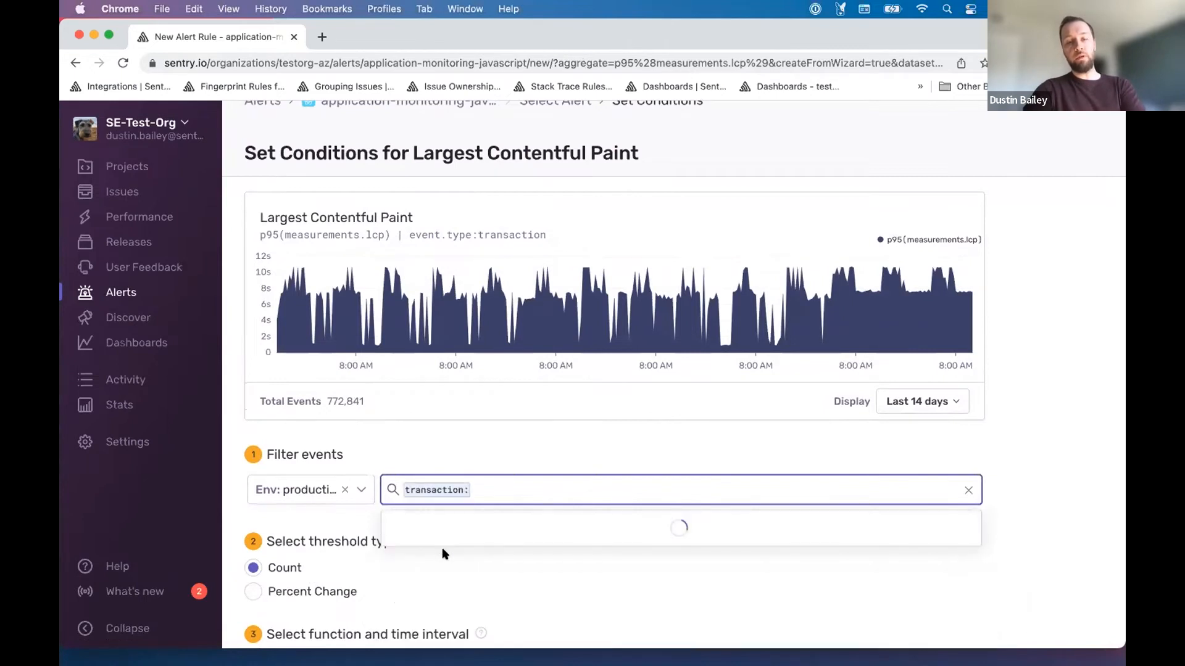
text(/)
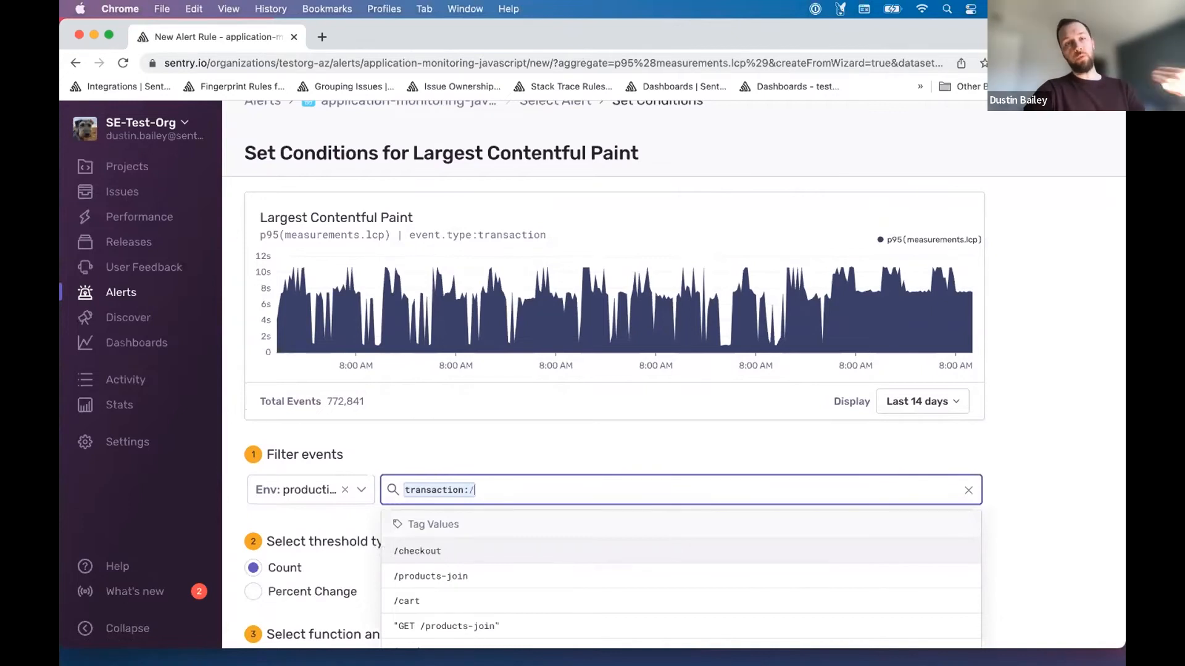
text(prod)
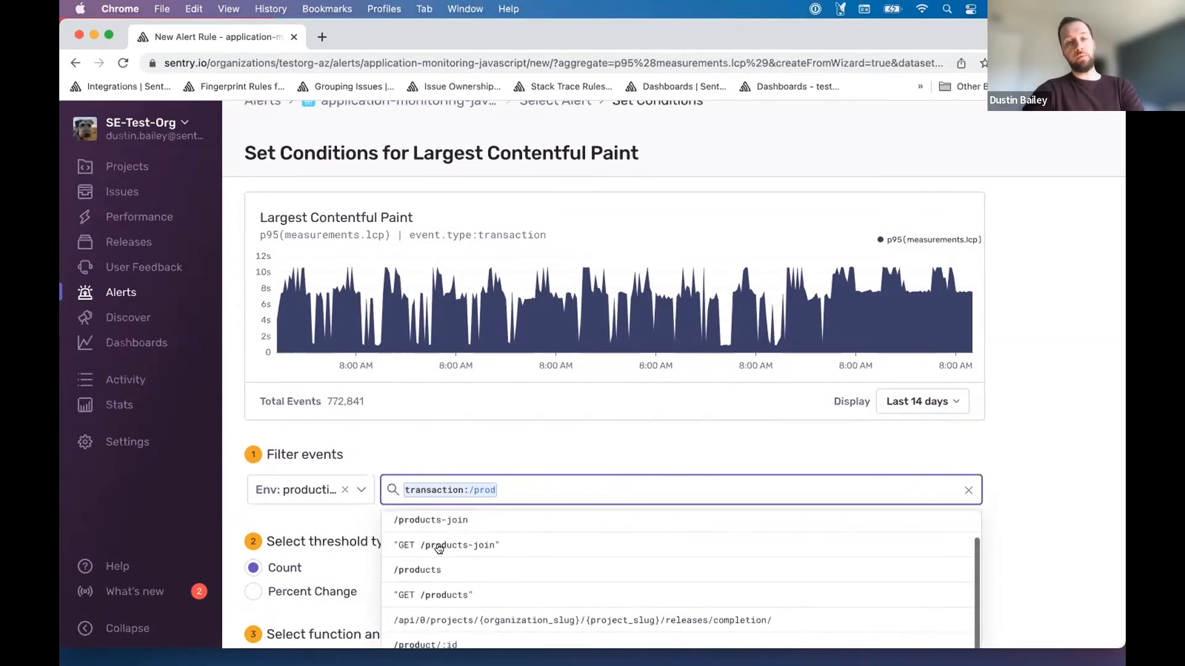
click(417, 570)
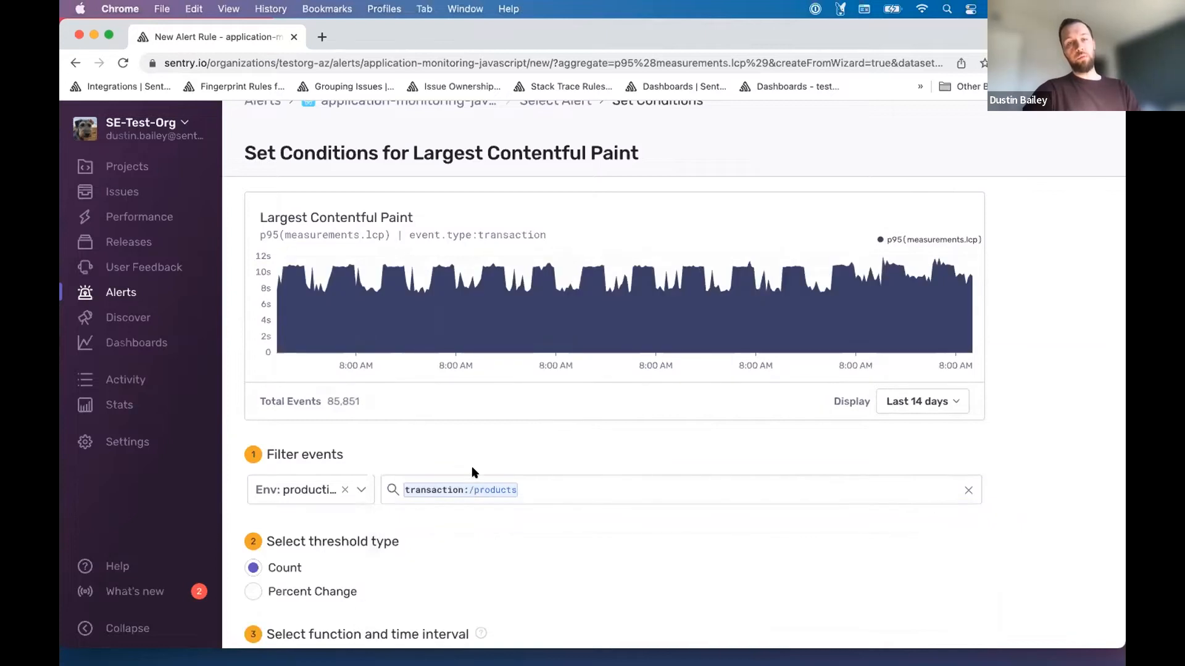
scroll(down, 3)
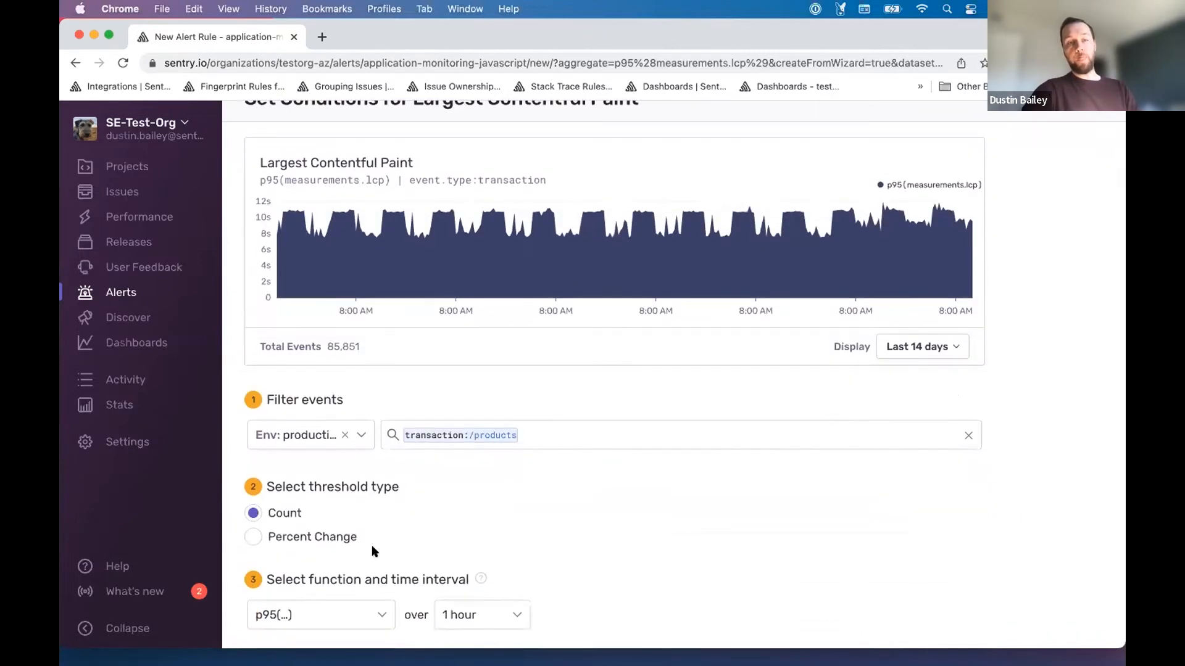
mouse_move(334, 533)
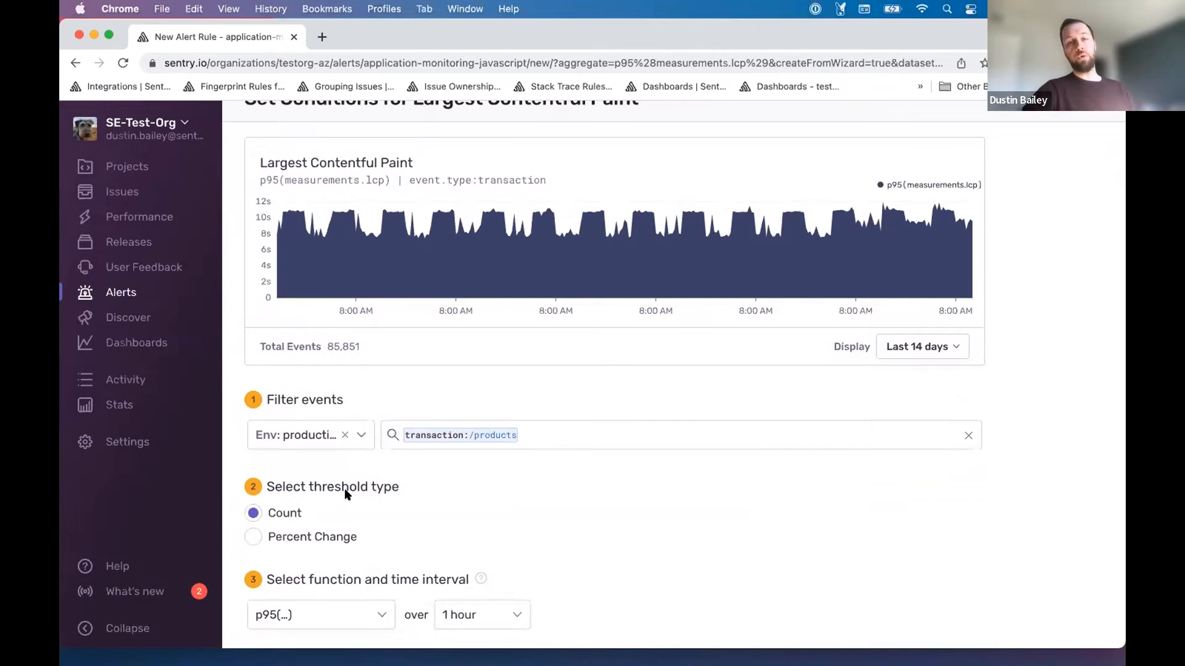
mouse_move(311, 496)
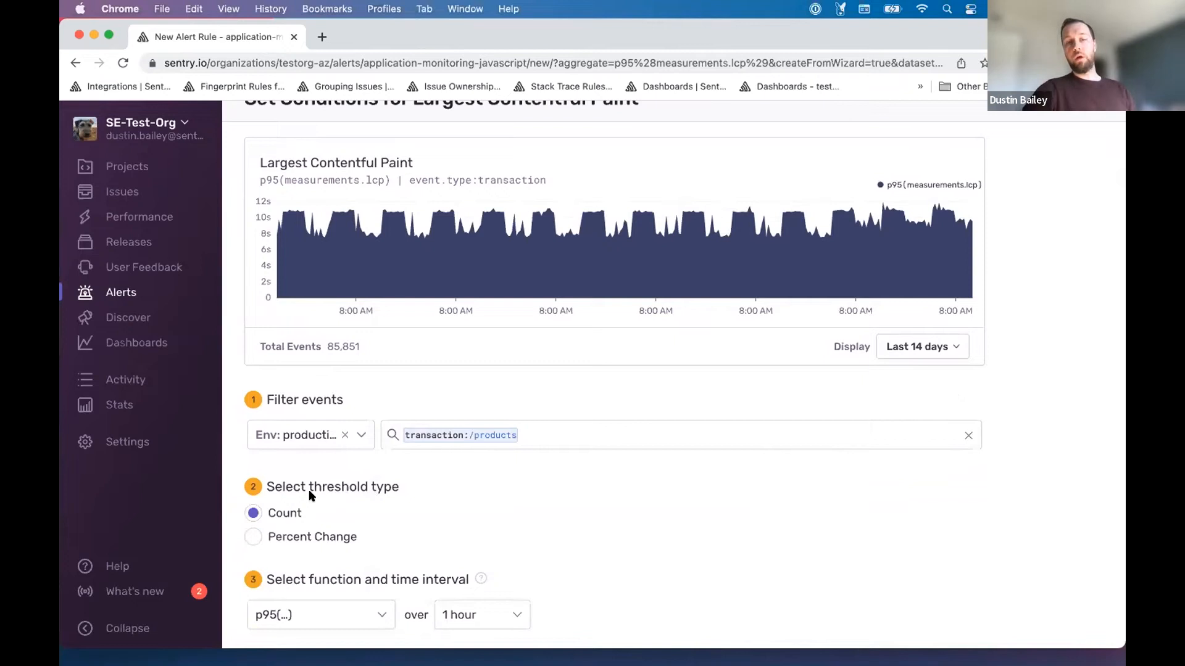
Step: Aggregate p75 LCP over 30 minutes and set the critical threshold to 4000 ms
scroll(down, 3)
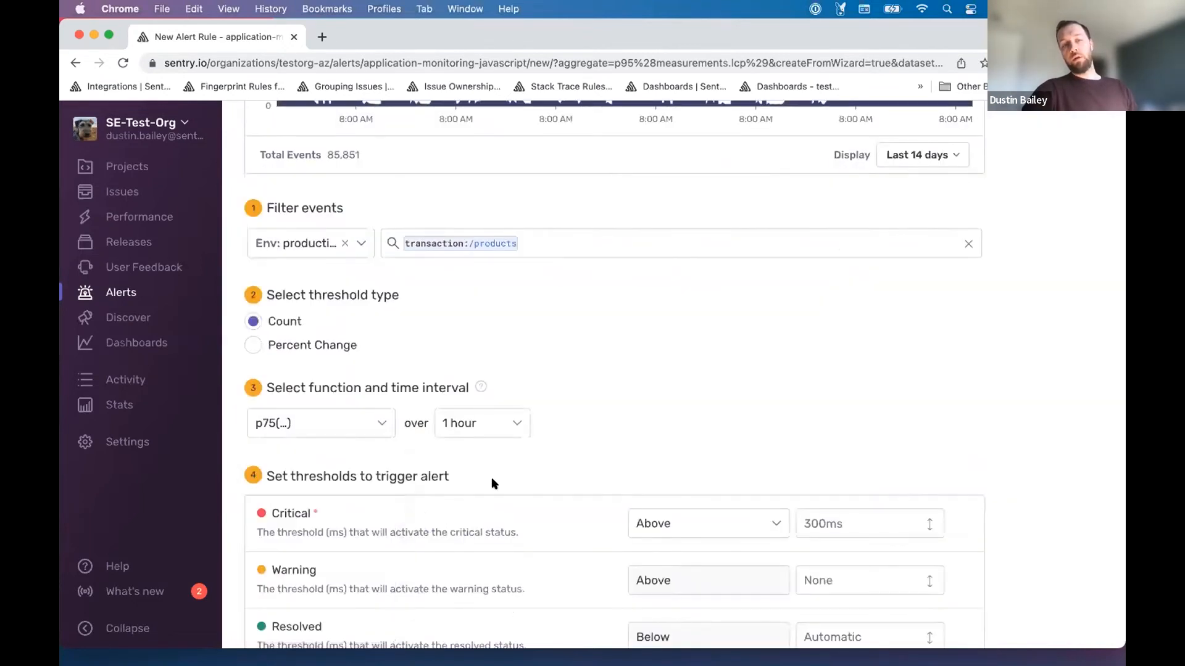
click(482, 423)
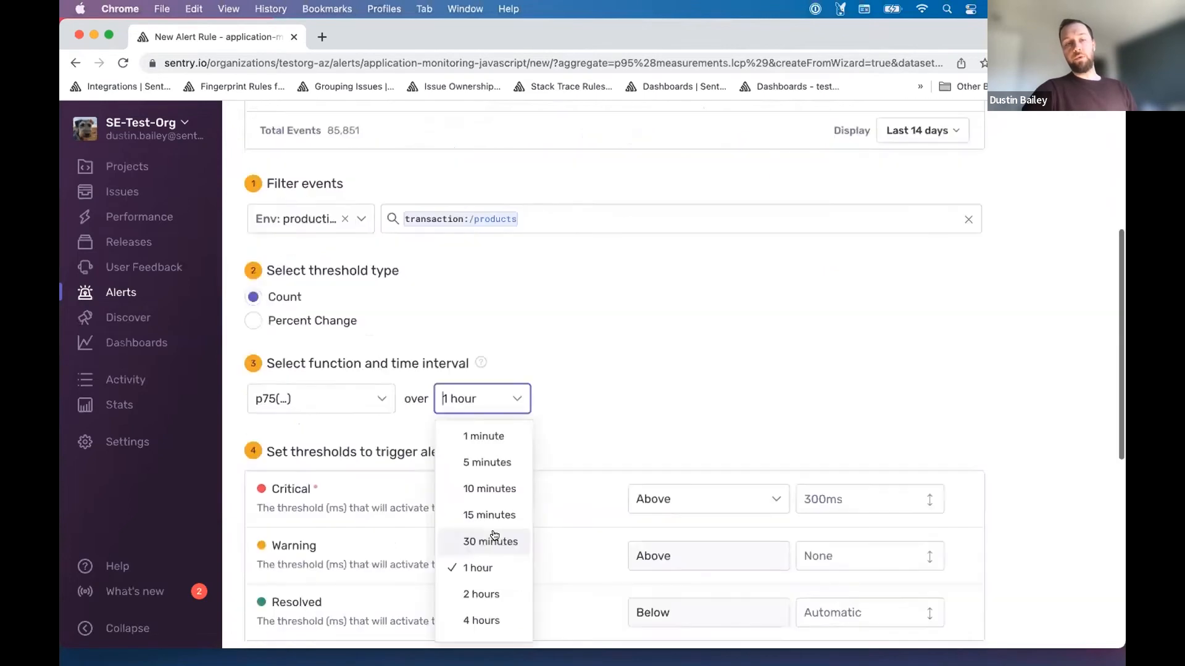
click(488, 541)
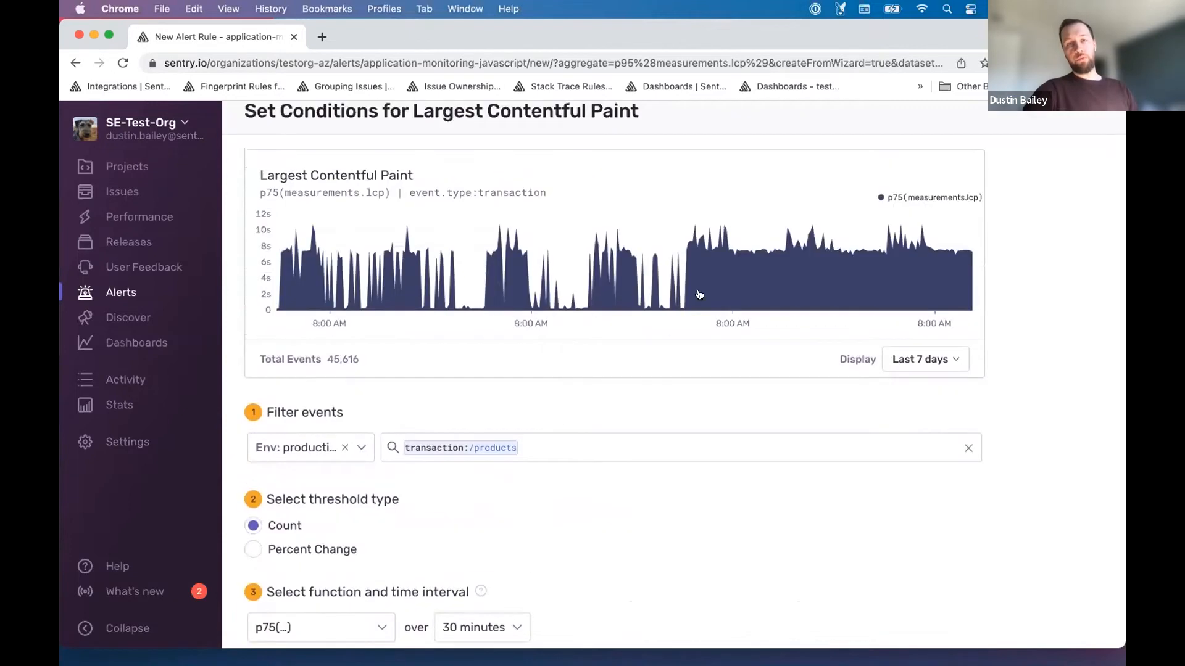
scroll(down, 3)
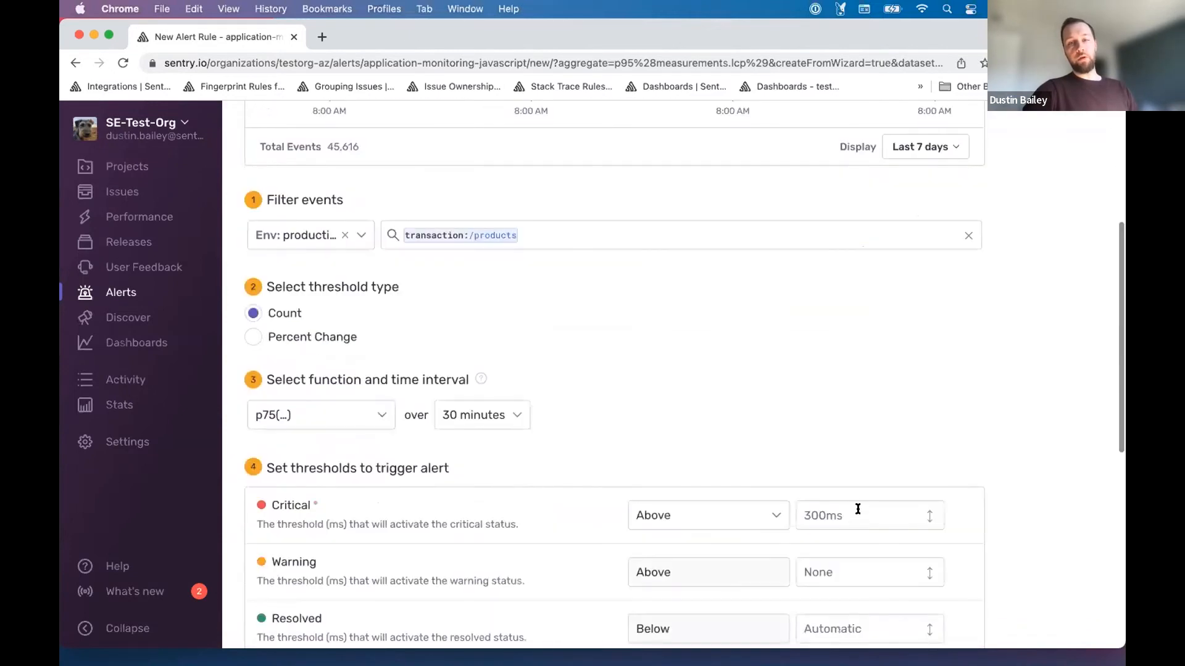
text(4000)
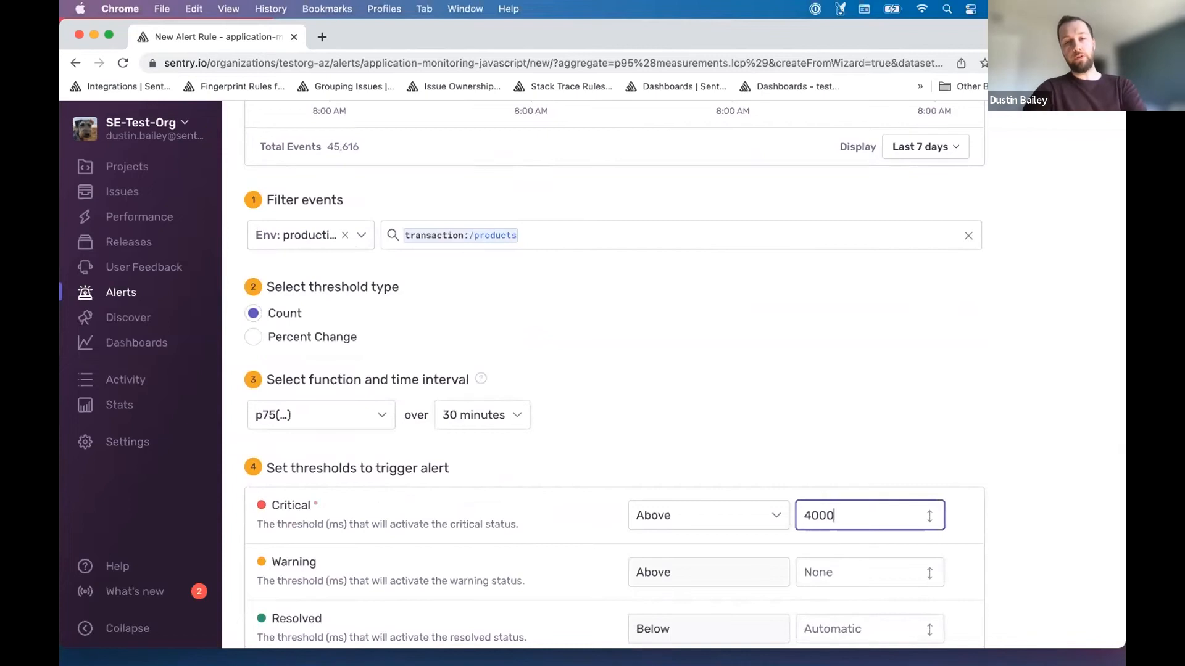
scroll(up, 3)
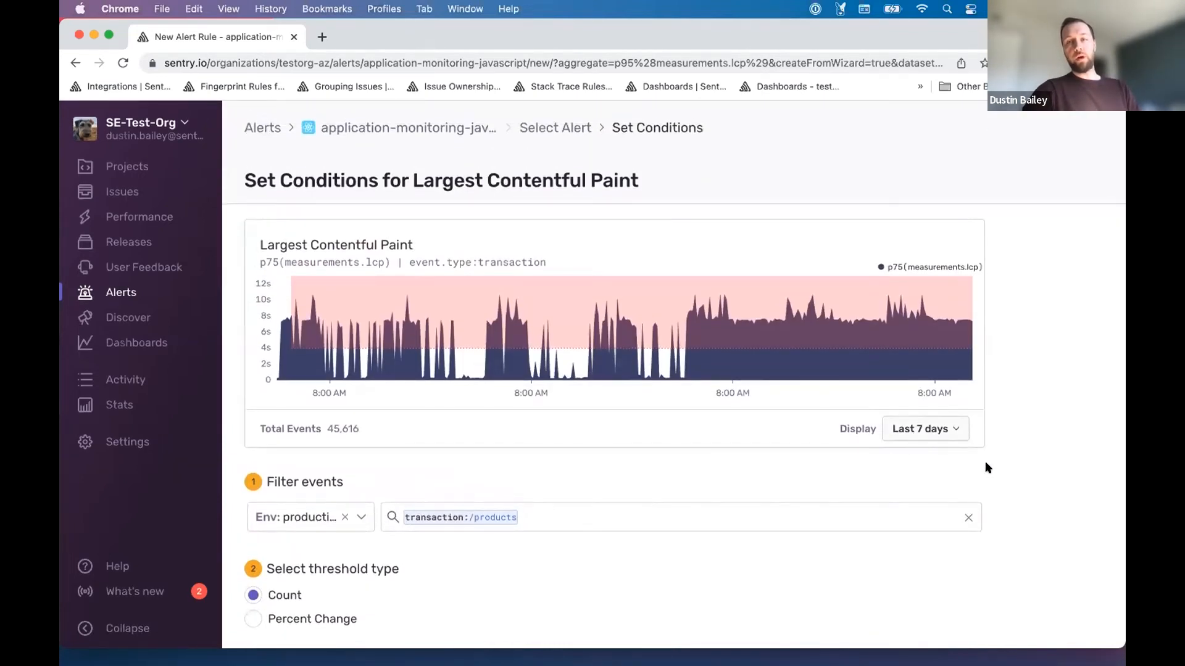
scroll(down, 3)
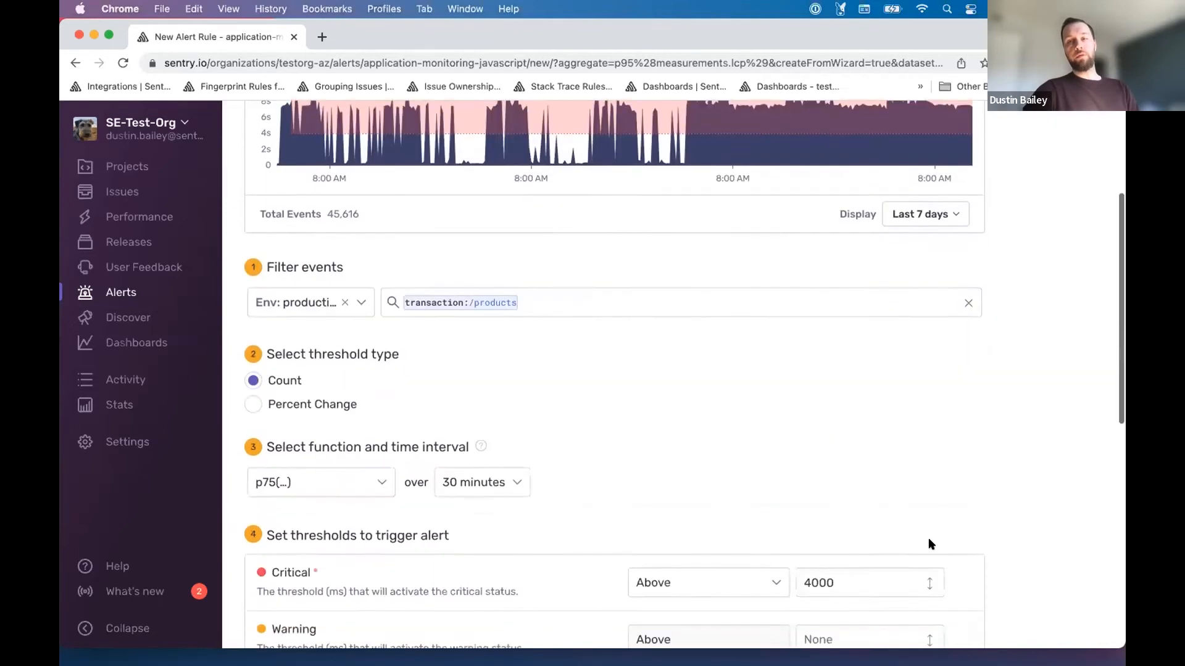
scroll(down, 3)
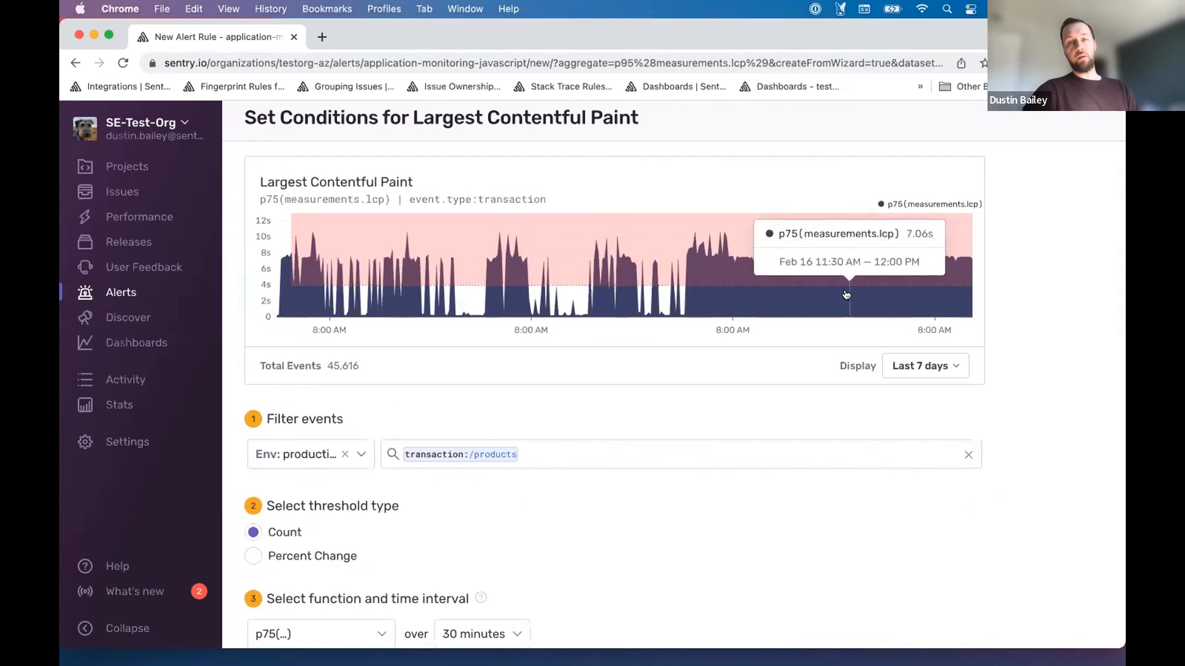
scroll(down, 3)
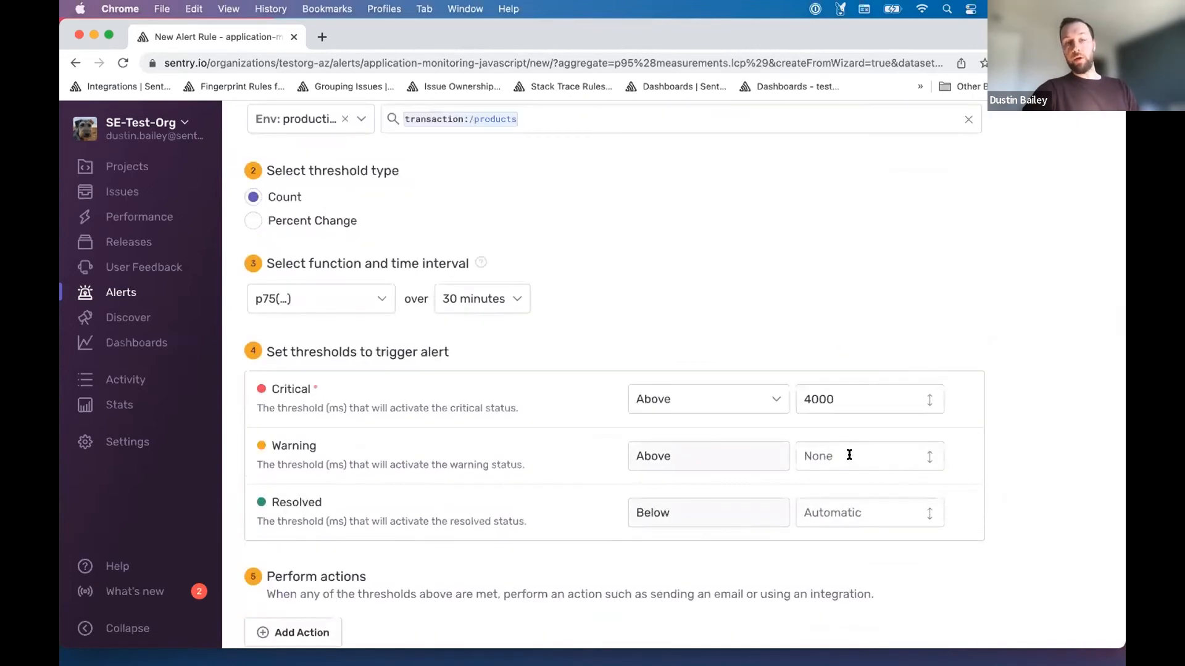
scroll(down, 3)
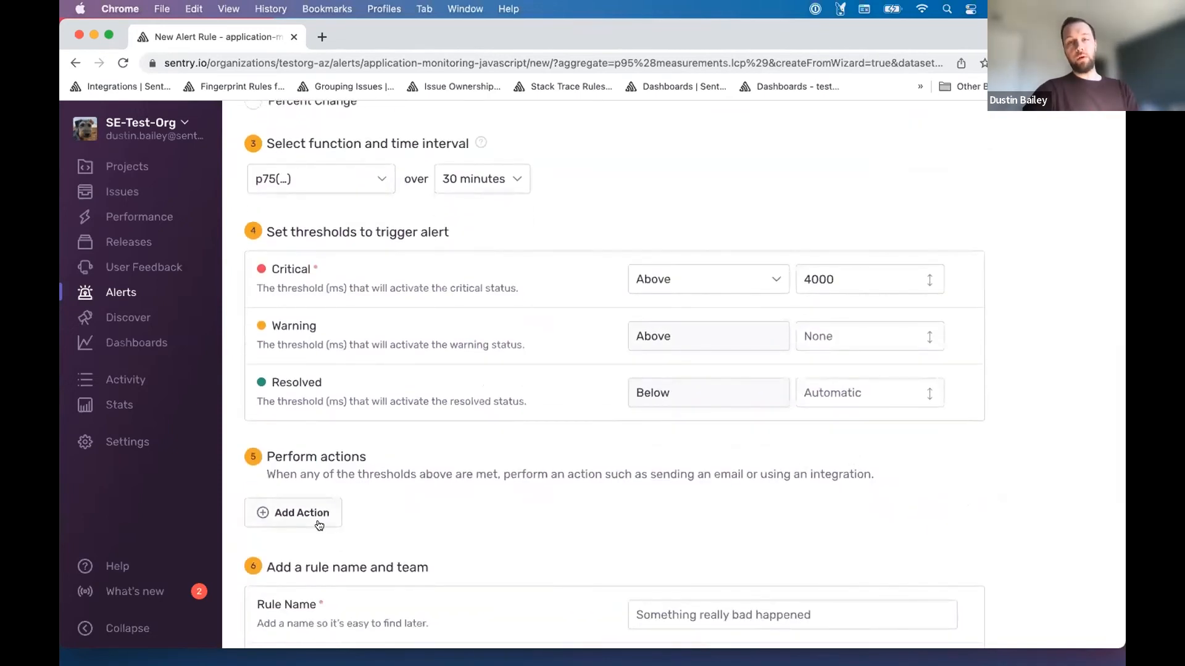
Step: Add a critical-status email action sent to the #dustin-onboarding team
click(300, 512)
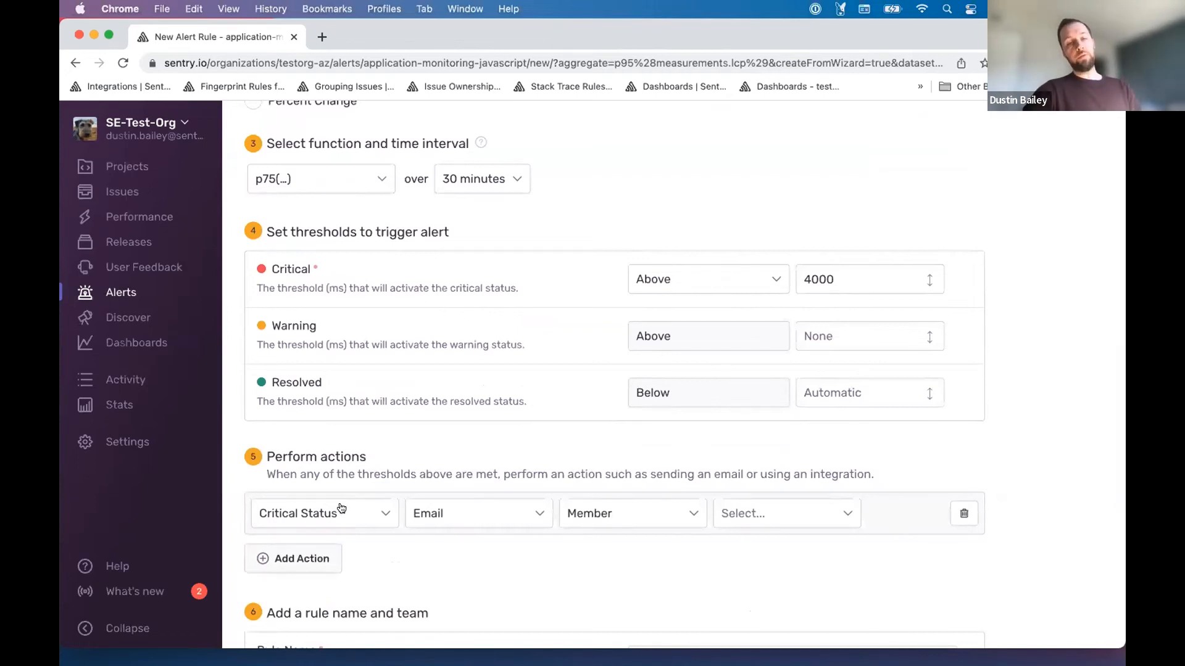
mouse_move(400, 556)
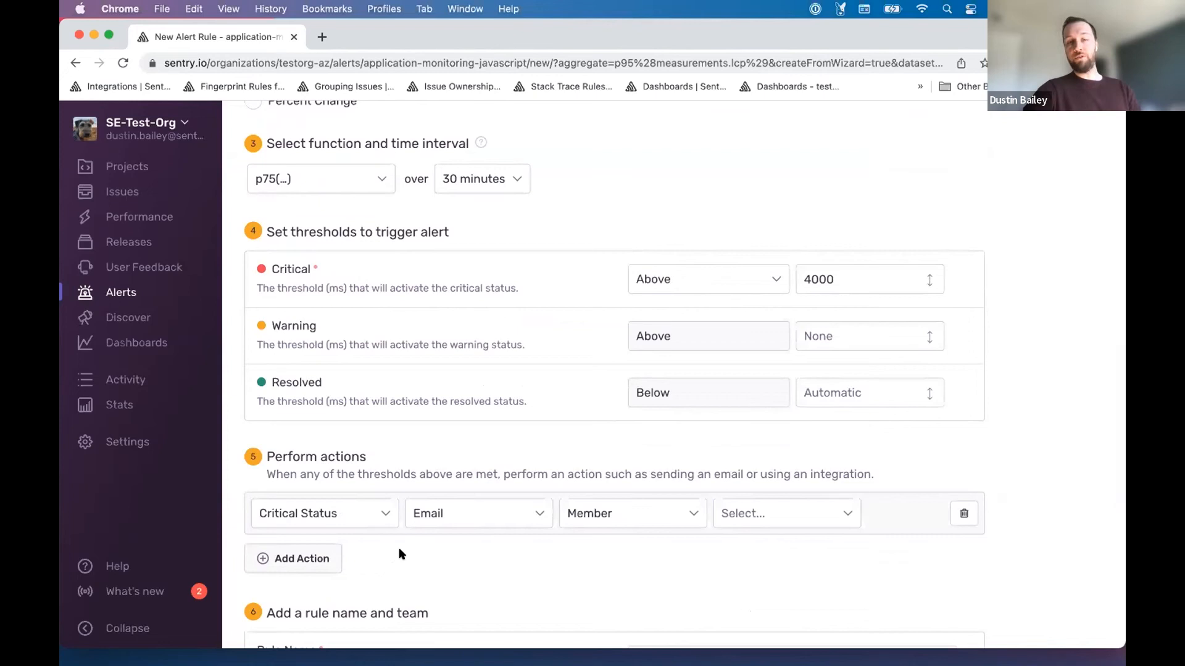
mouse_move(422, 532)
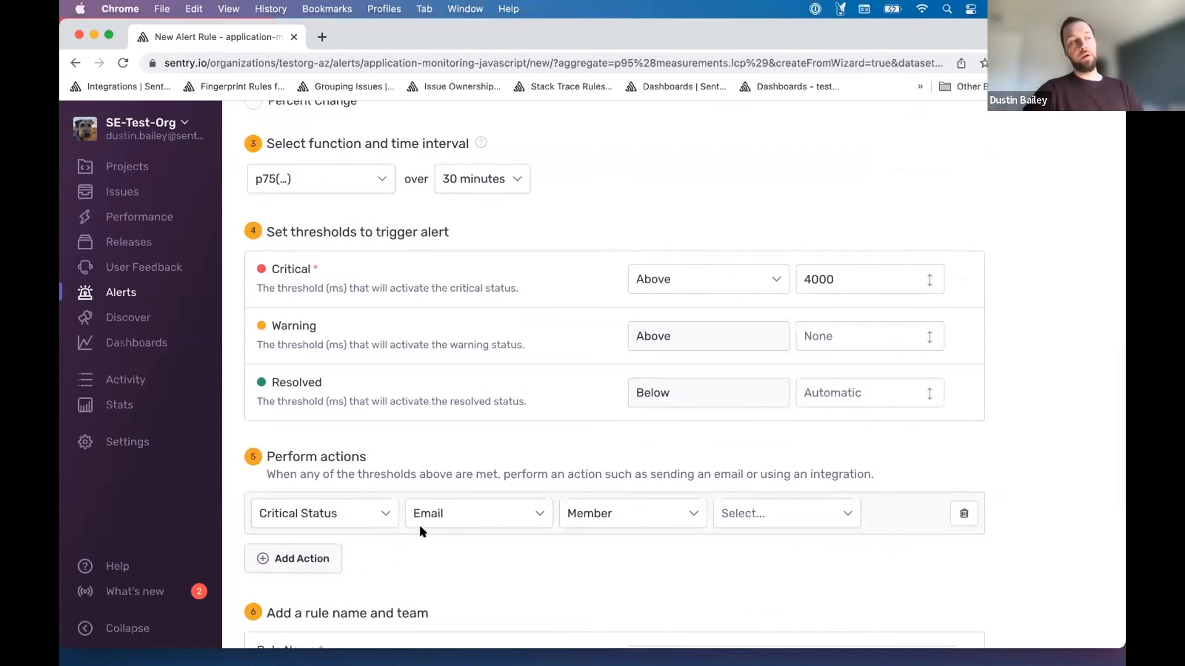
mouse_move(605, 513)
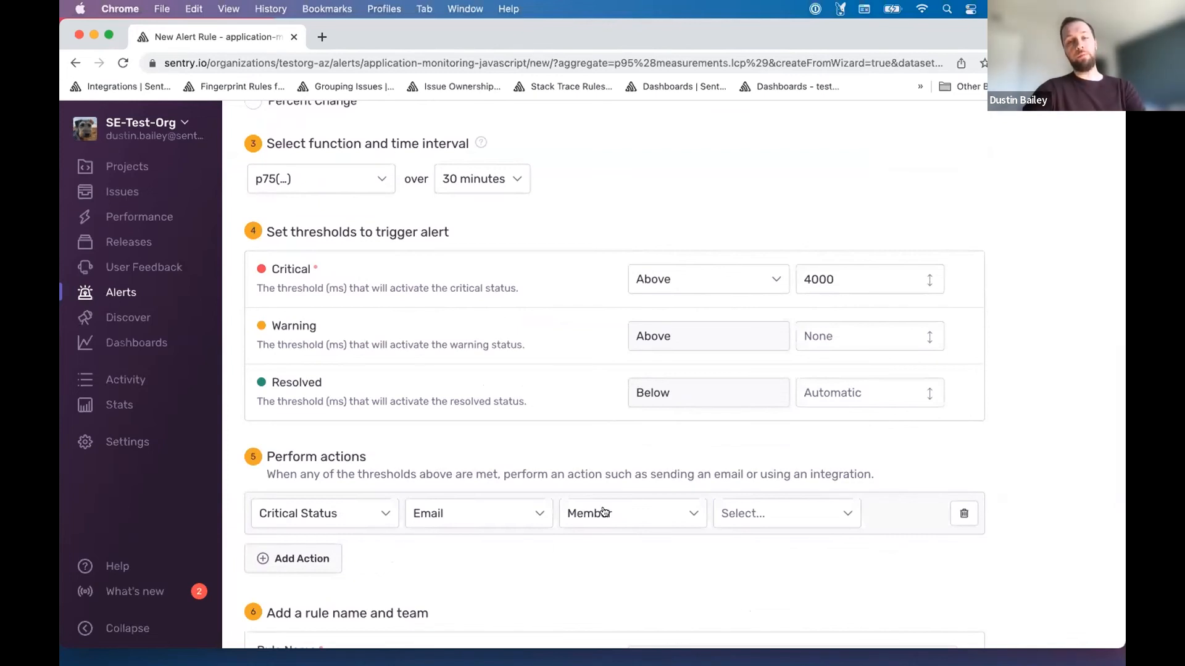
click(633, 513)
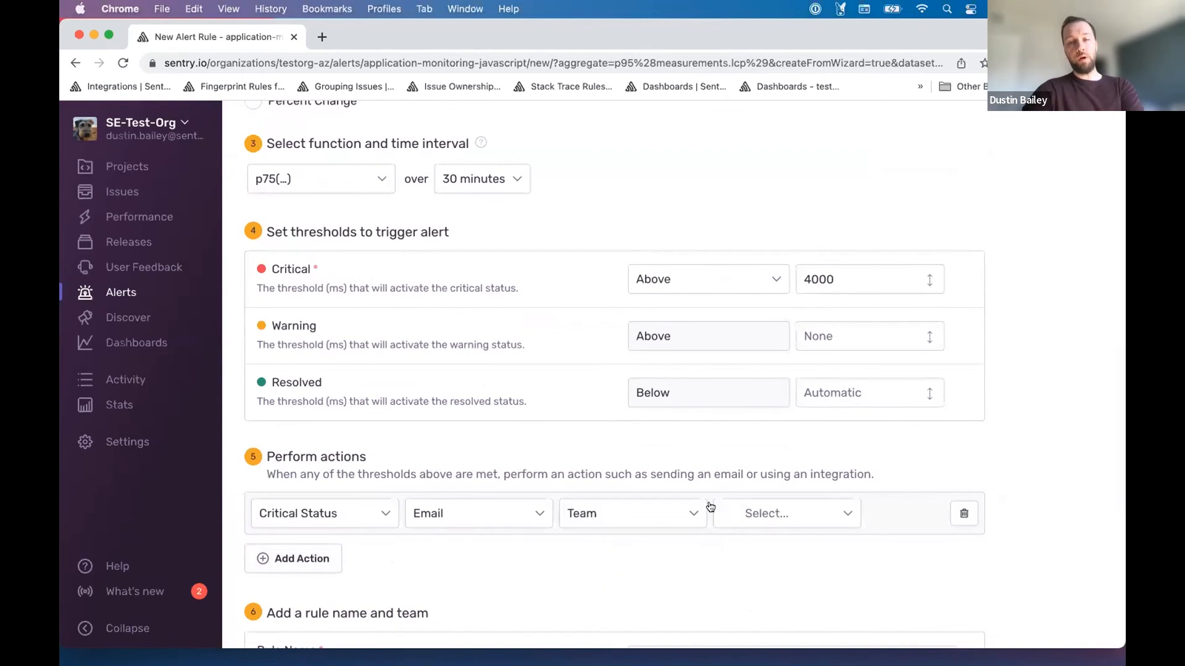
text(dus)
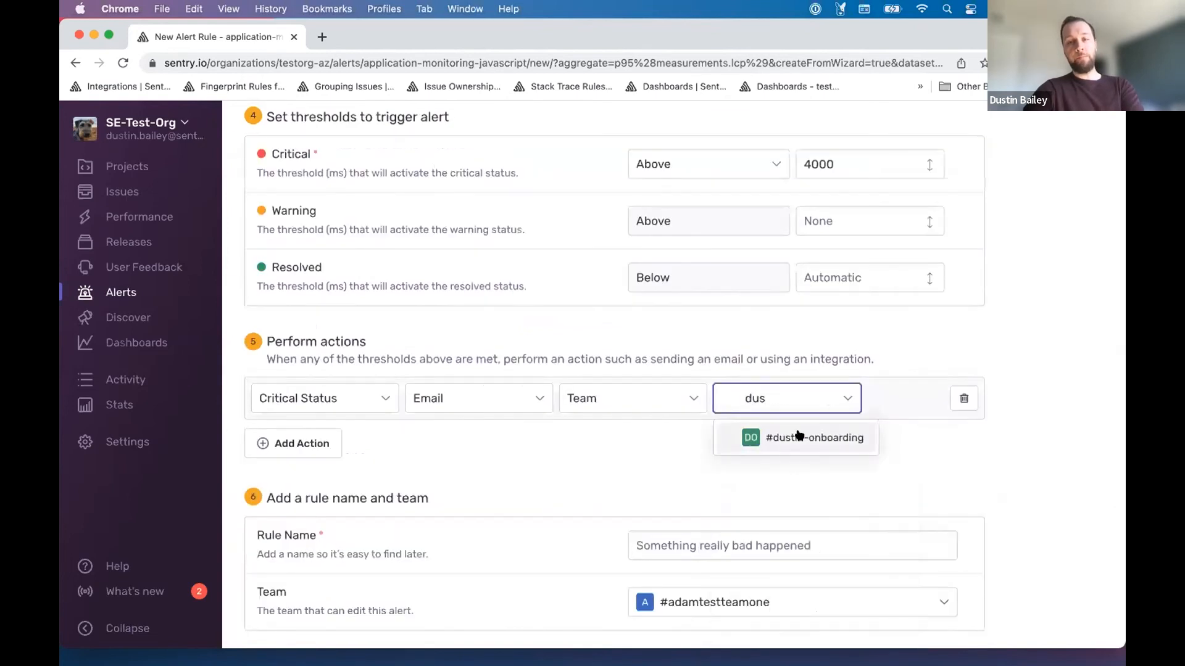
click(814, 437)
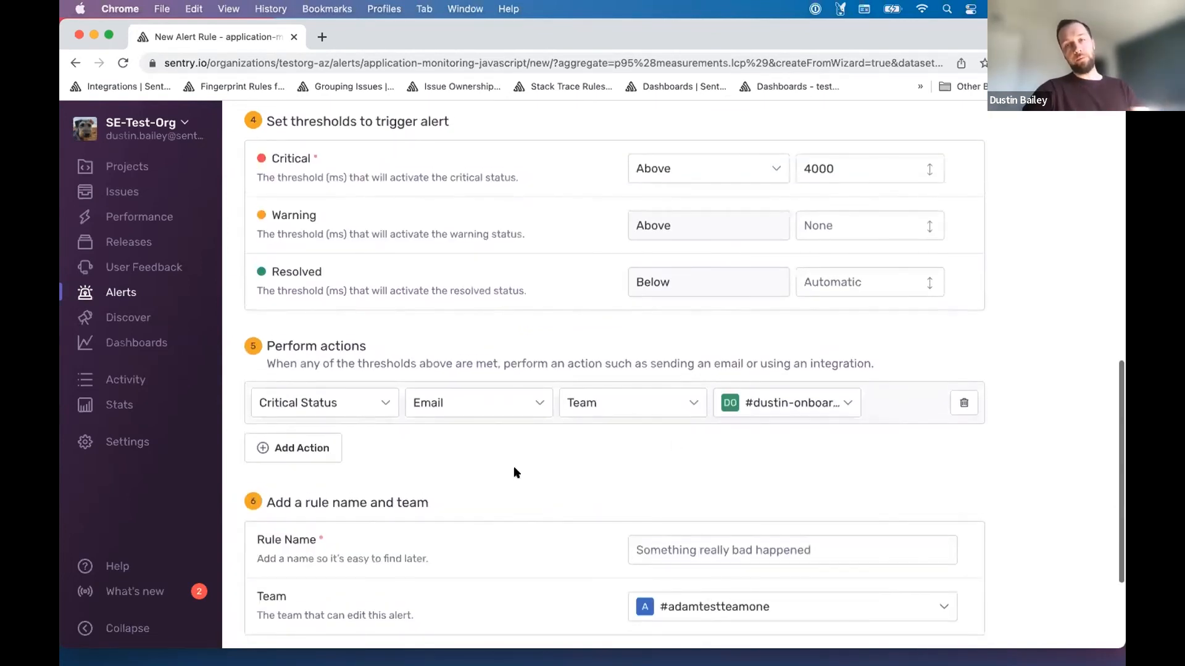
scroll(down, 3)
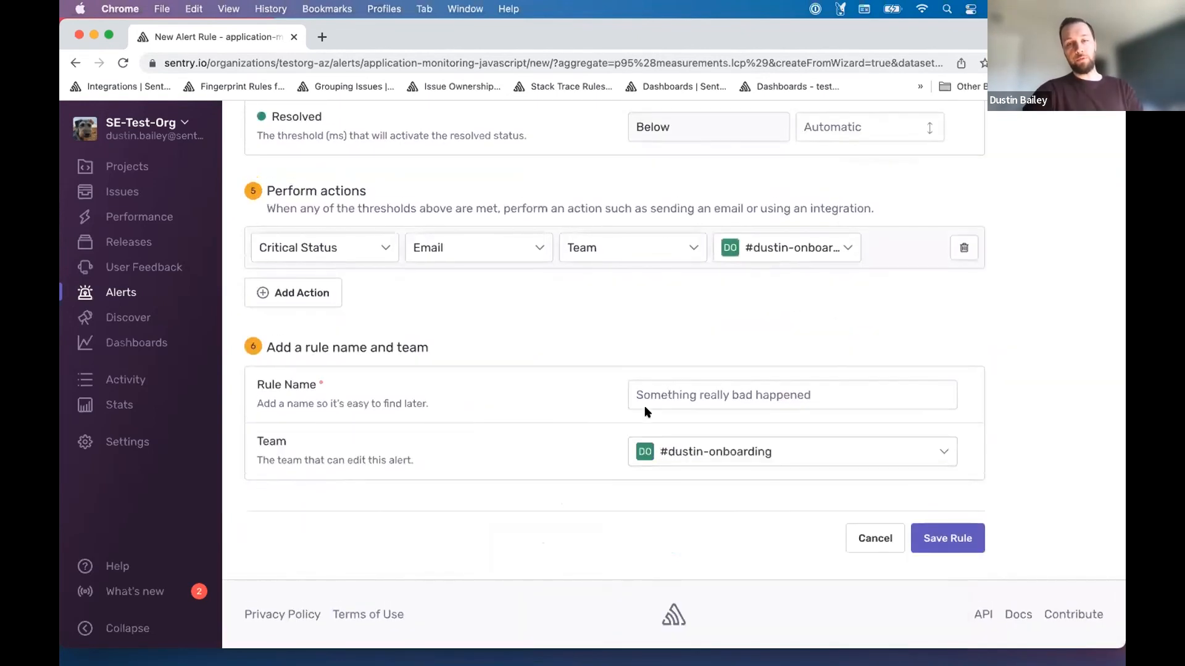
Step: Name the rule 'LCP regression' and review the form without saving
text(LCP)
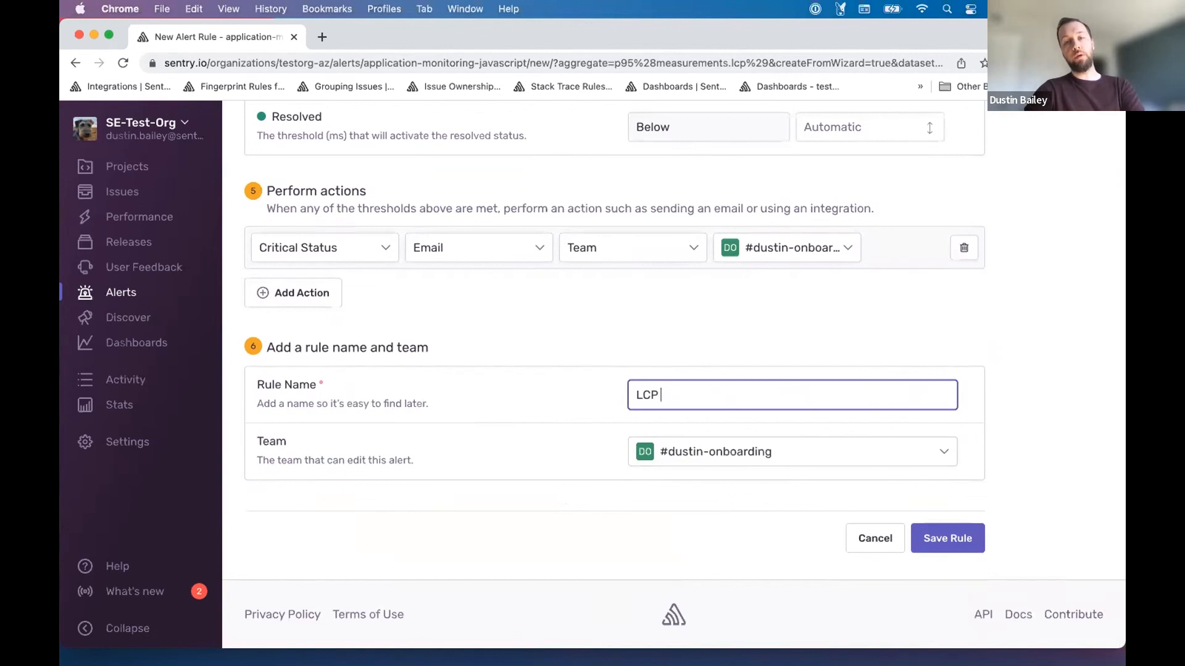
text(regression)
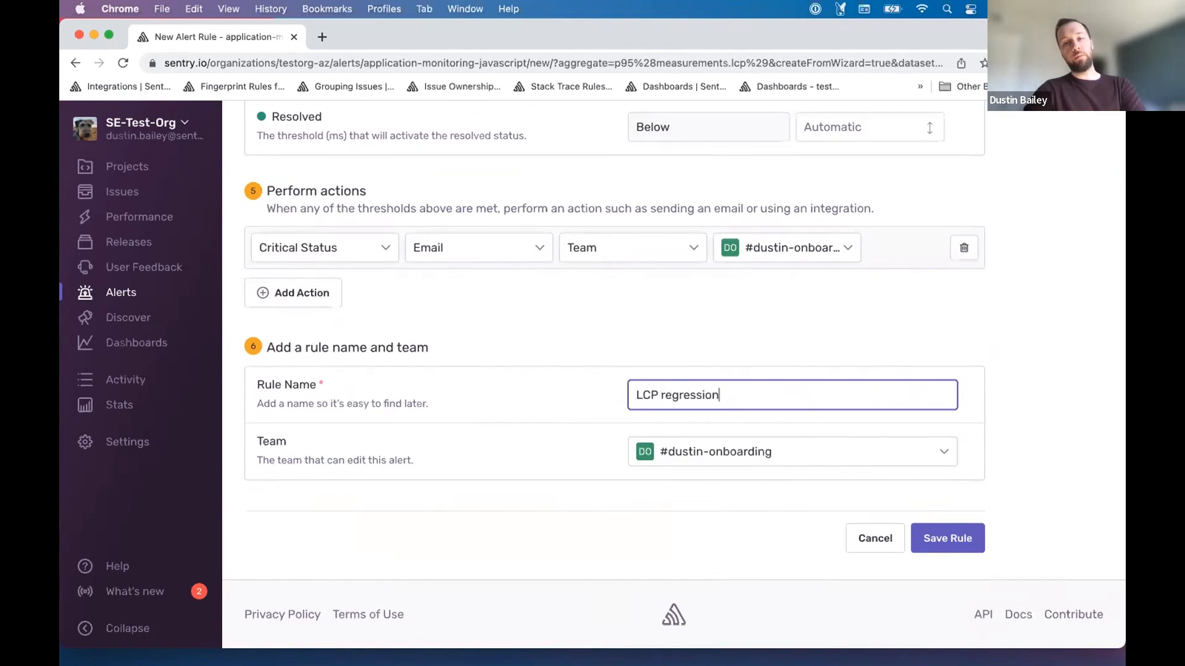
scroll(up, 3)
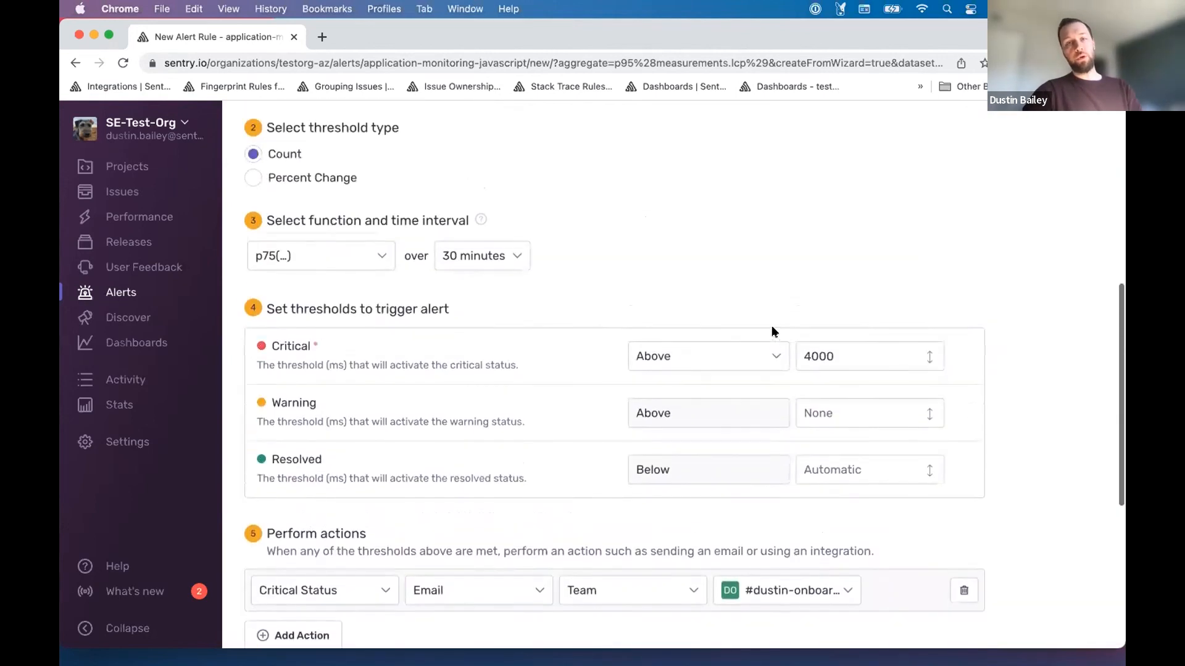
scroll(up, 3)
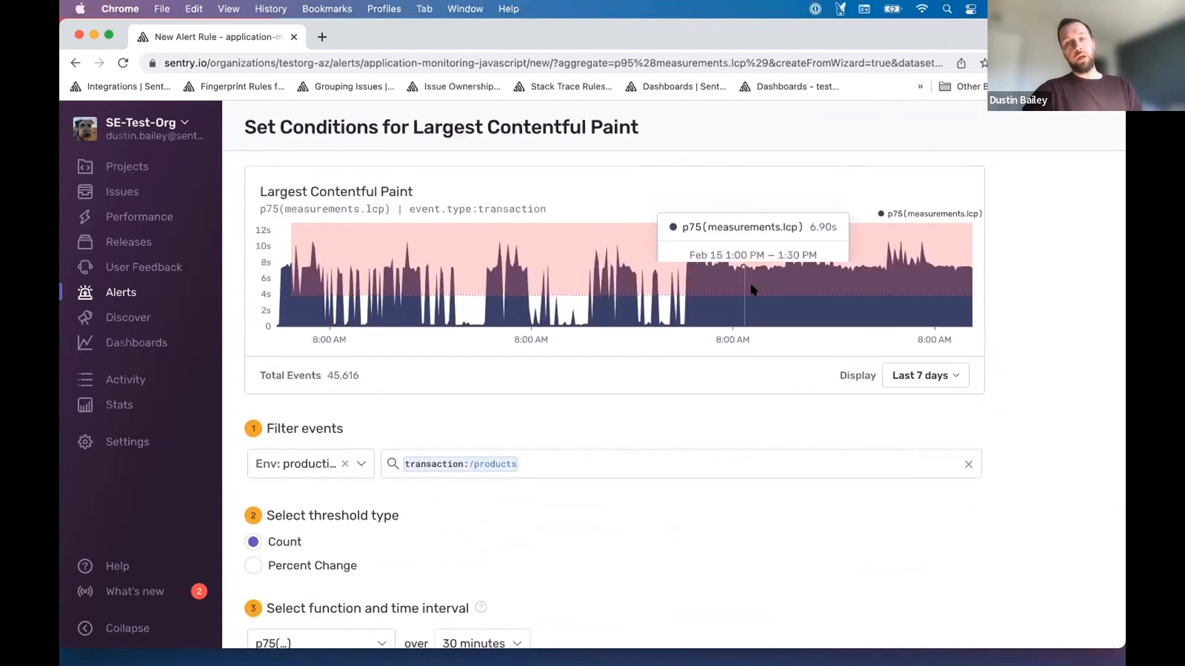
scroll(down, 3)
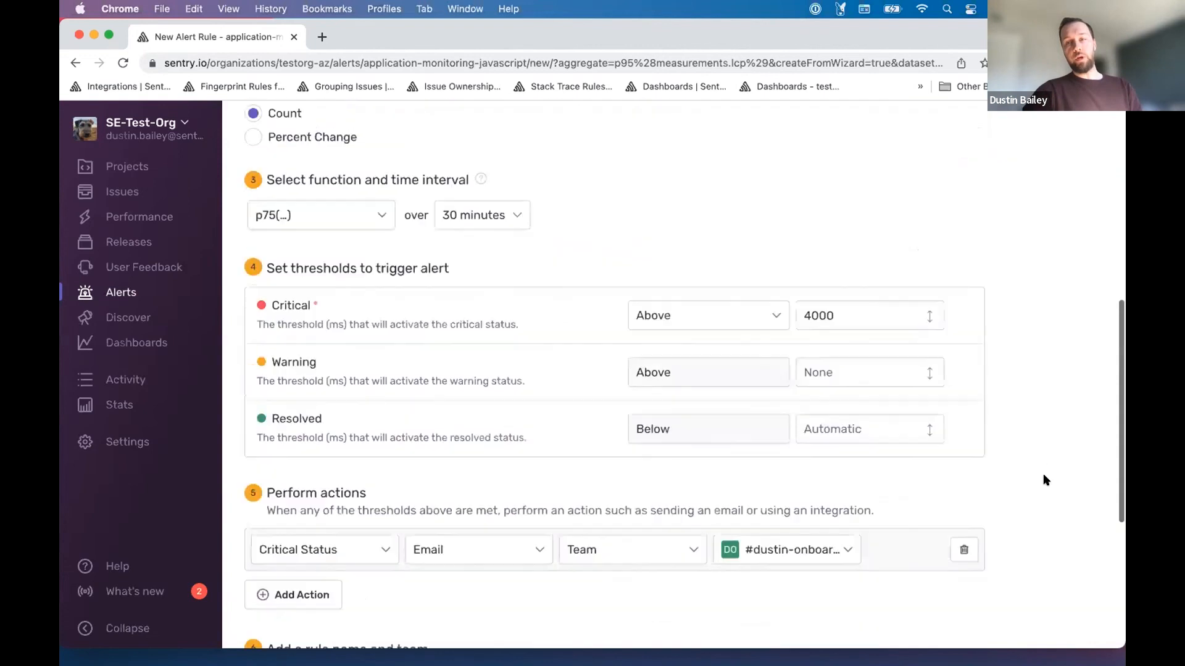